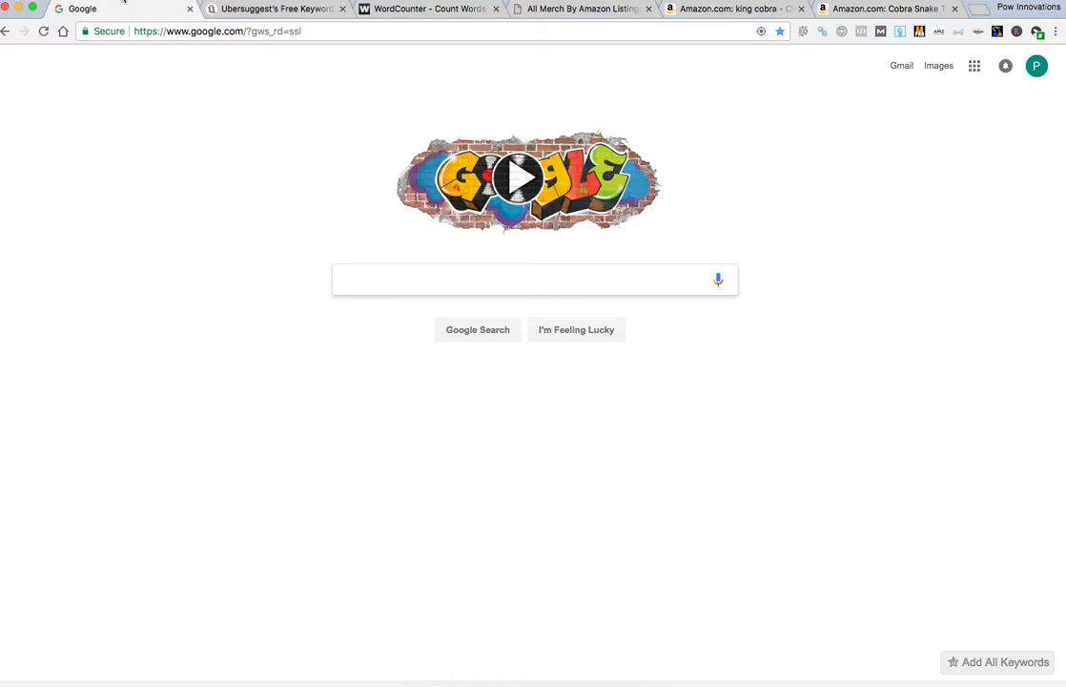
# Search Google for serps and head to the SERPs free tools page
pyautogui.write('serps.com')
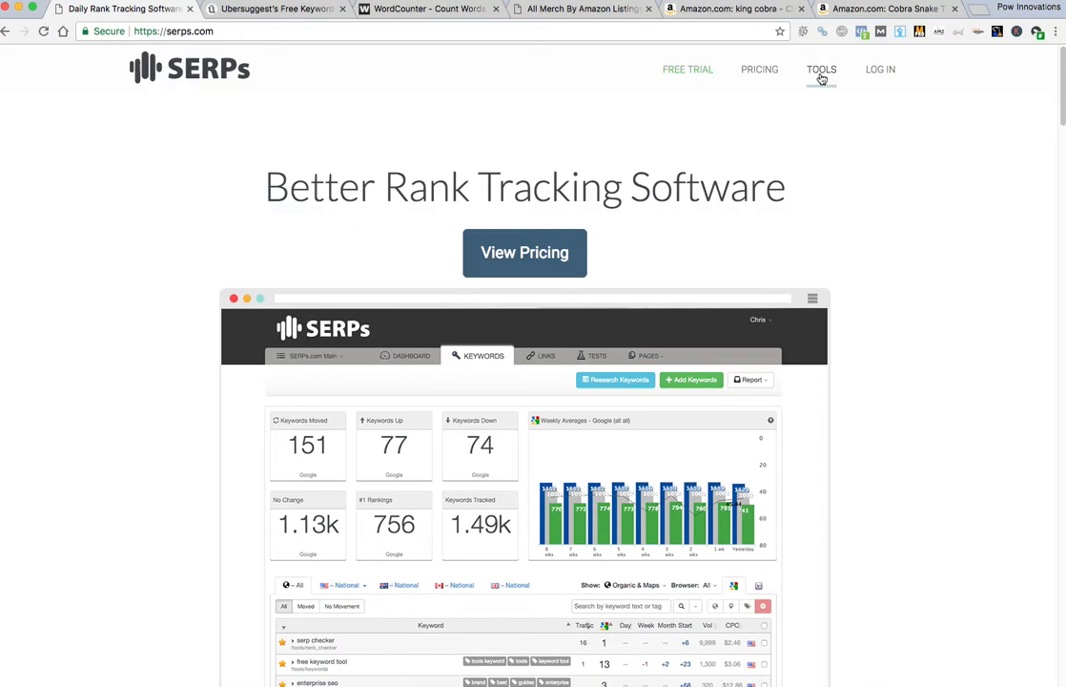
pyautogui.click(820, 68)
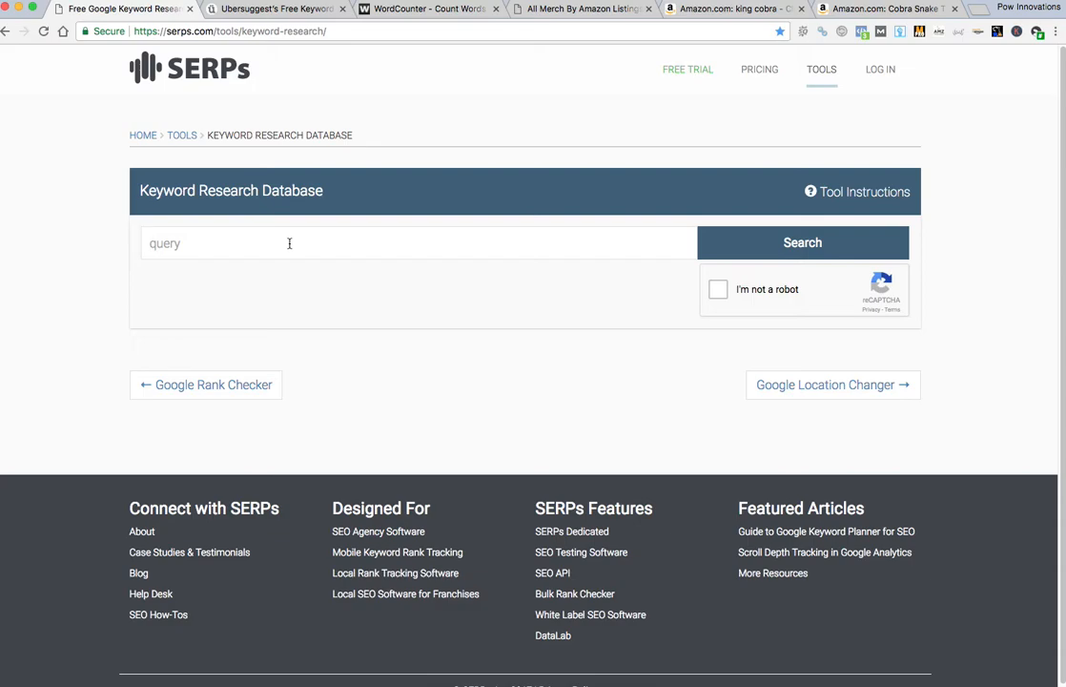
# Look up the keyword 'solar eclipse' to list related keywords with volume and CPC
pyautogui.click(287, 242)
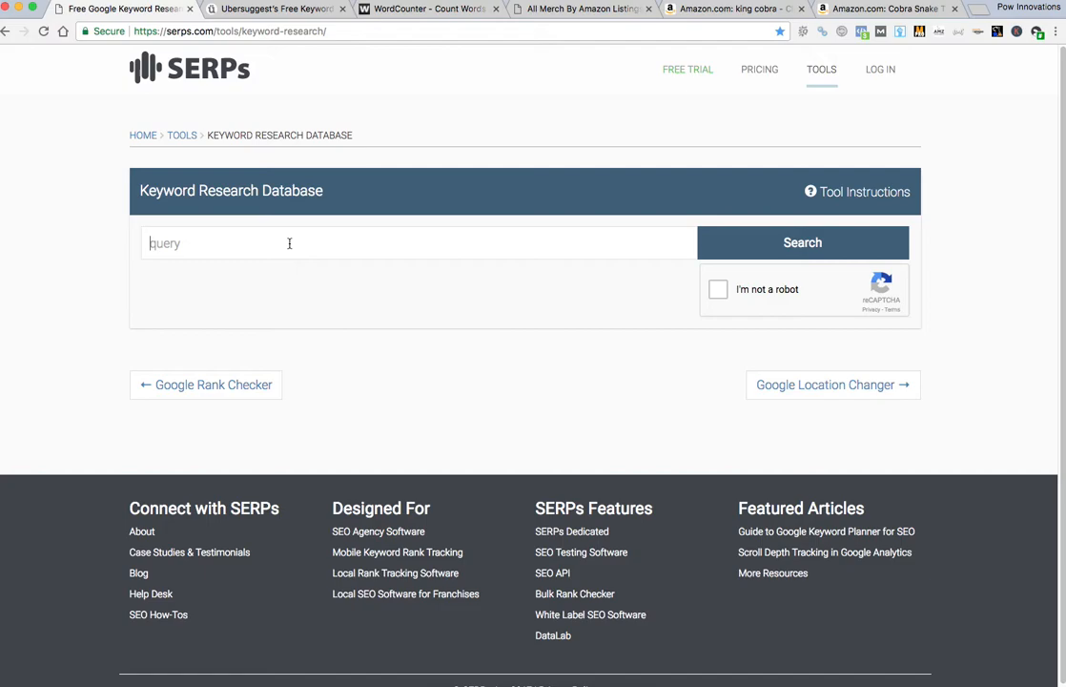
pyautogui.write('solar eclipse')
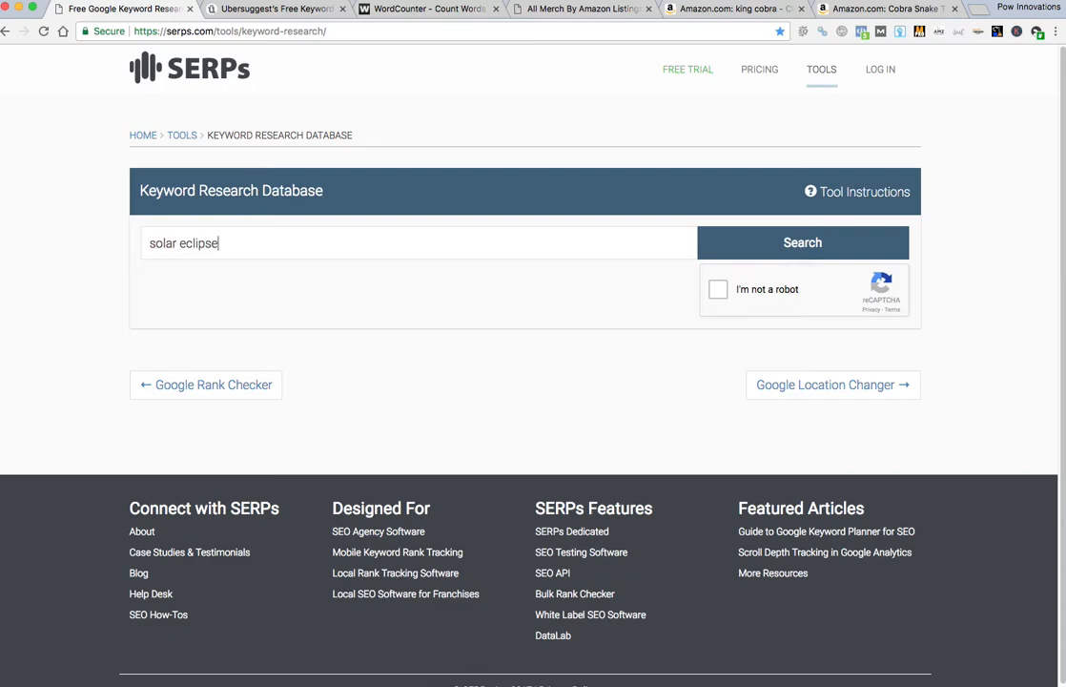
pyautogui.click(717, 290)
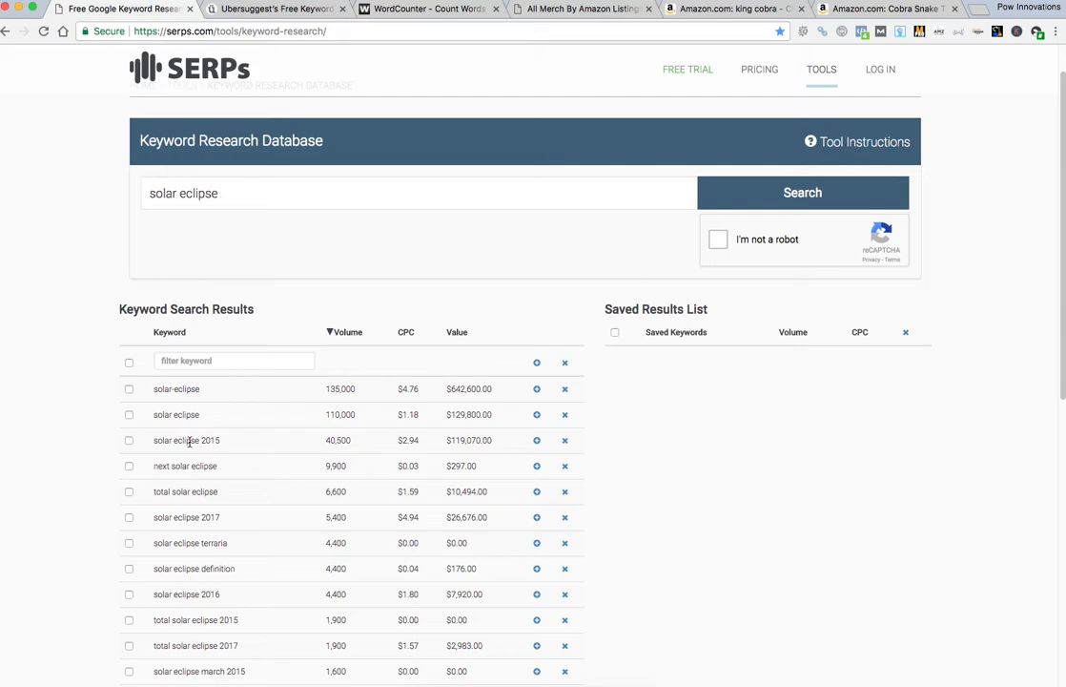
pyautogui.scroll(-3)
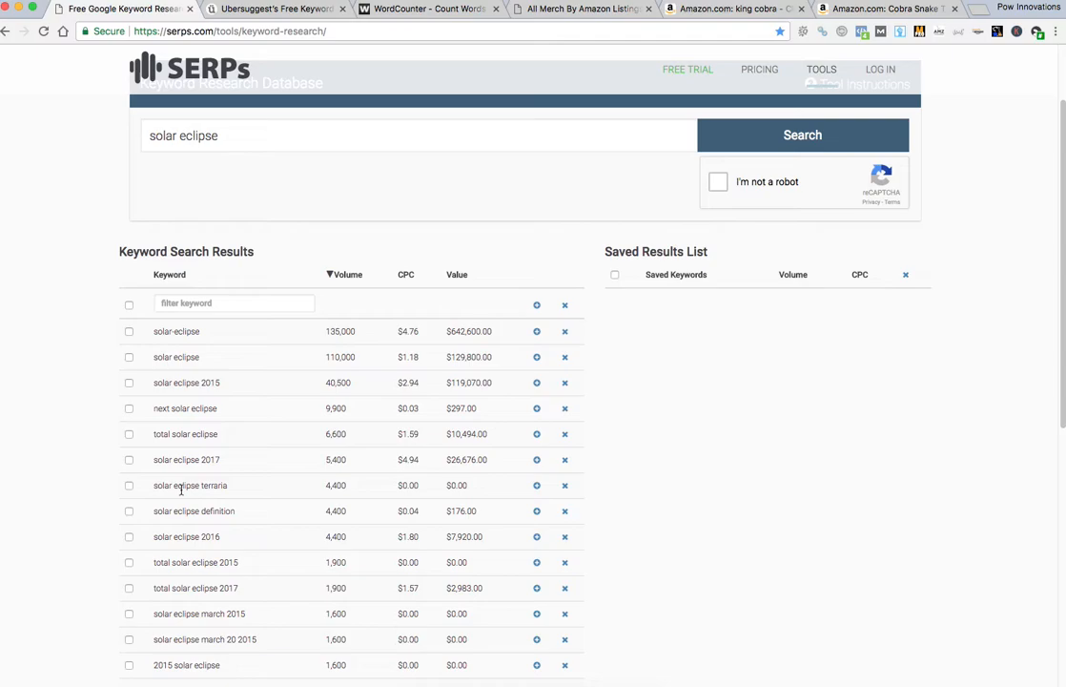
pyautogui.scroll(-3)
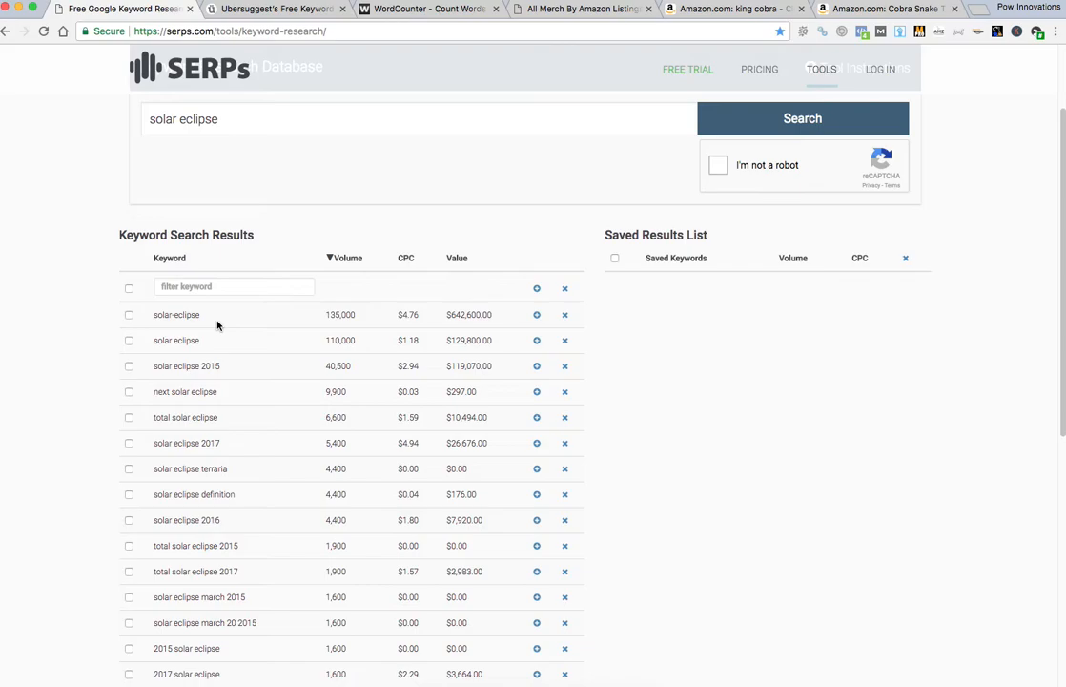
pyautogui.doubleClick(176, 314)
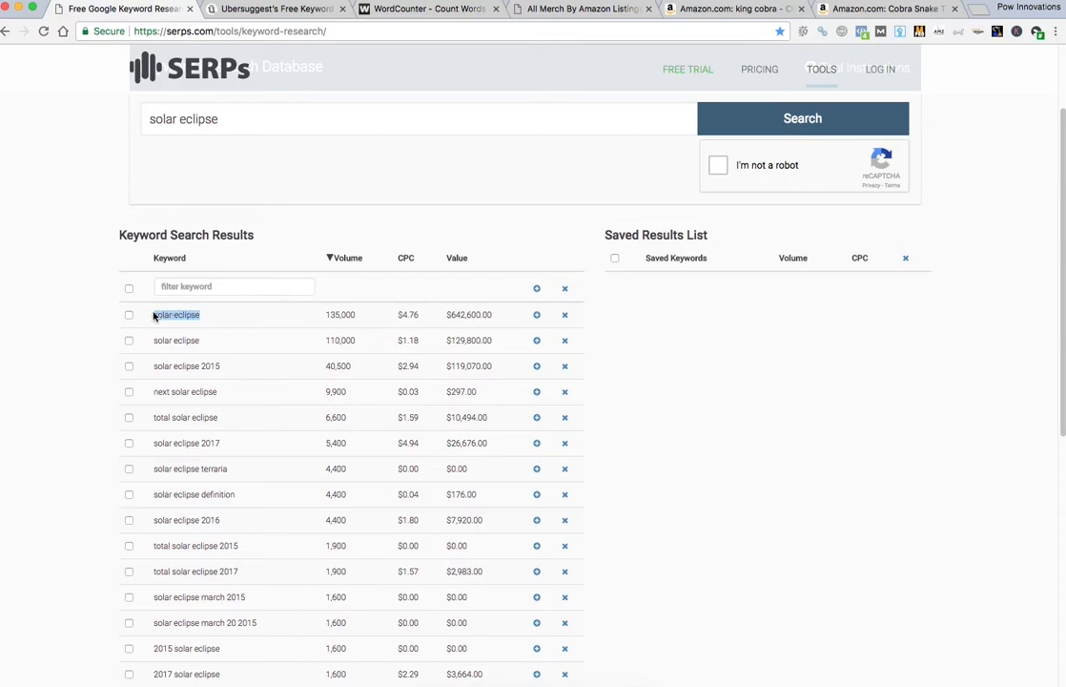
pyautogui.doubleClick(176, 313)
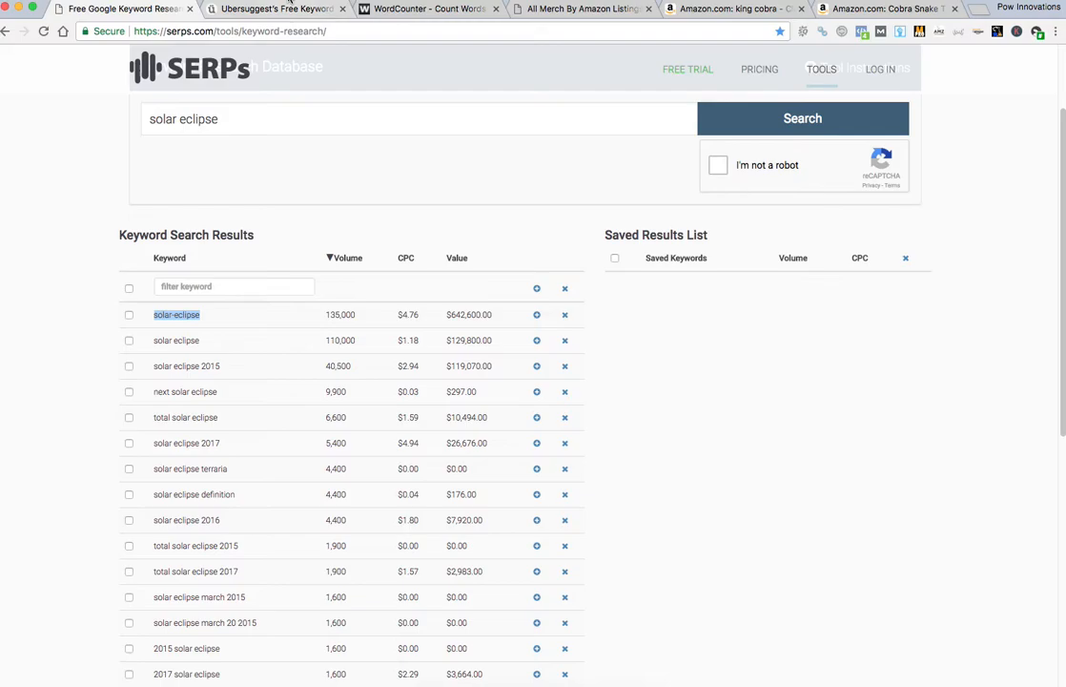
pyautogui.moveTo(277, 8)
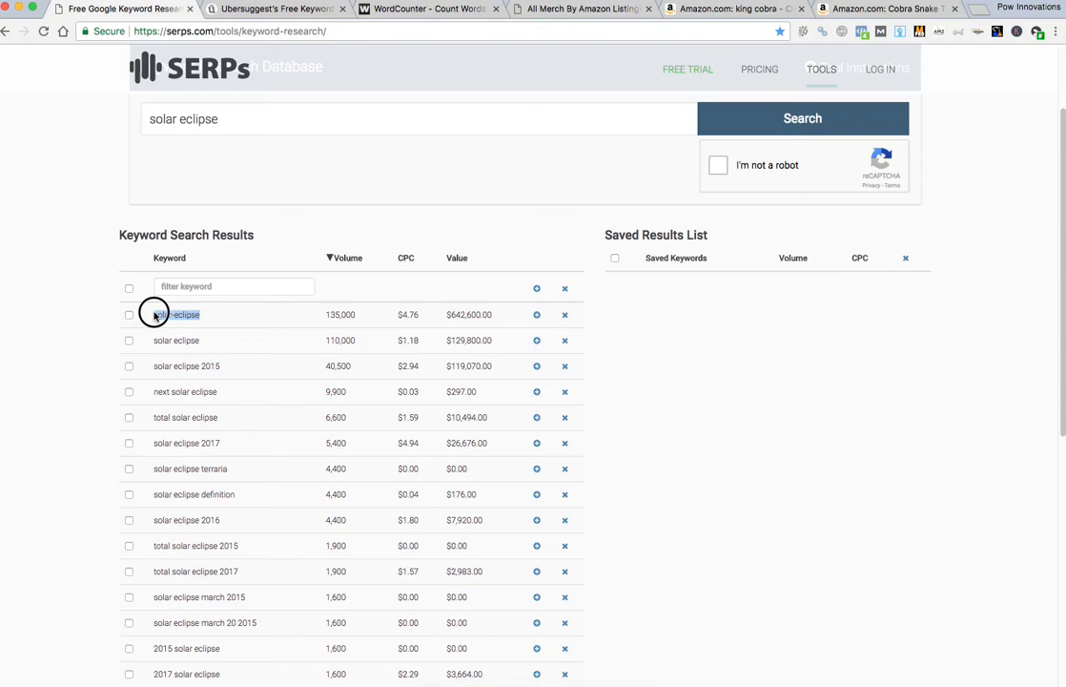
# Generate Ubersuggest suggestions for 'solar-eclipse' and tick solar-eclipse and solar-eclipse-2017
pyautogui.click(275, 7)
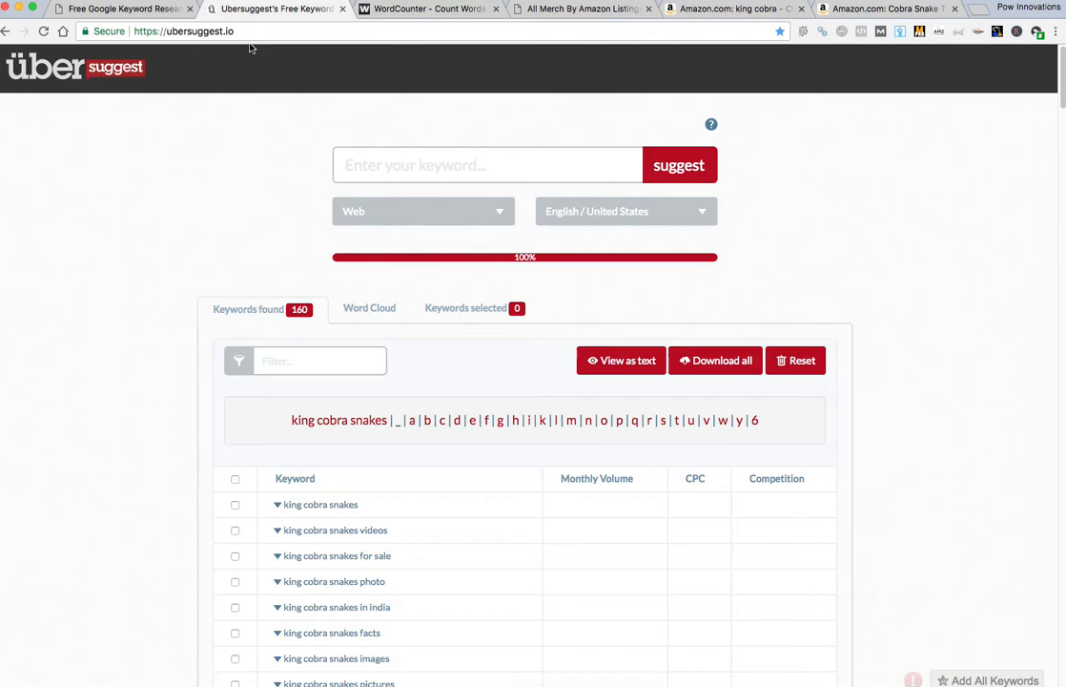
pyautogui.write('solar-eclipse')
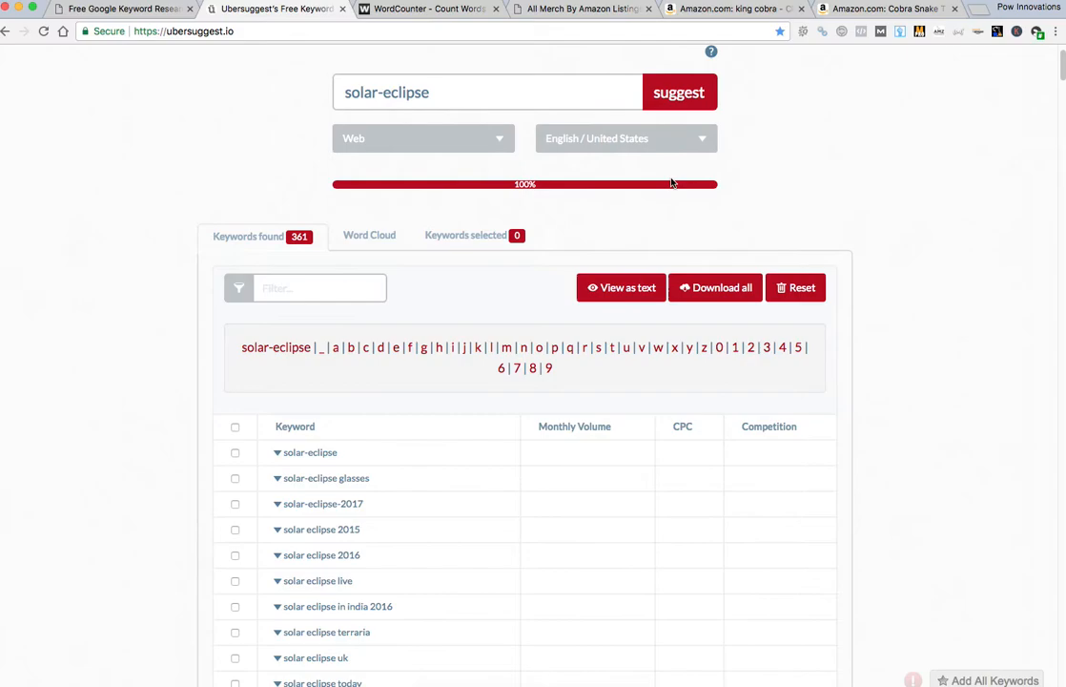
pyautogui.scroll(-3)
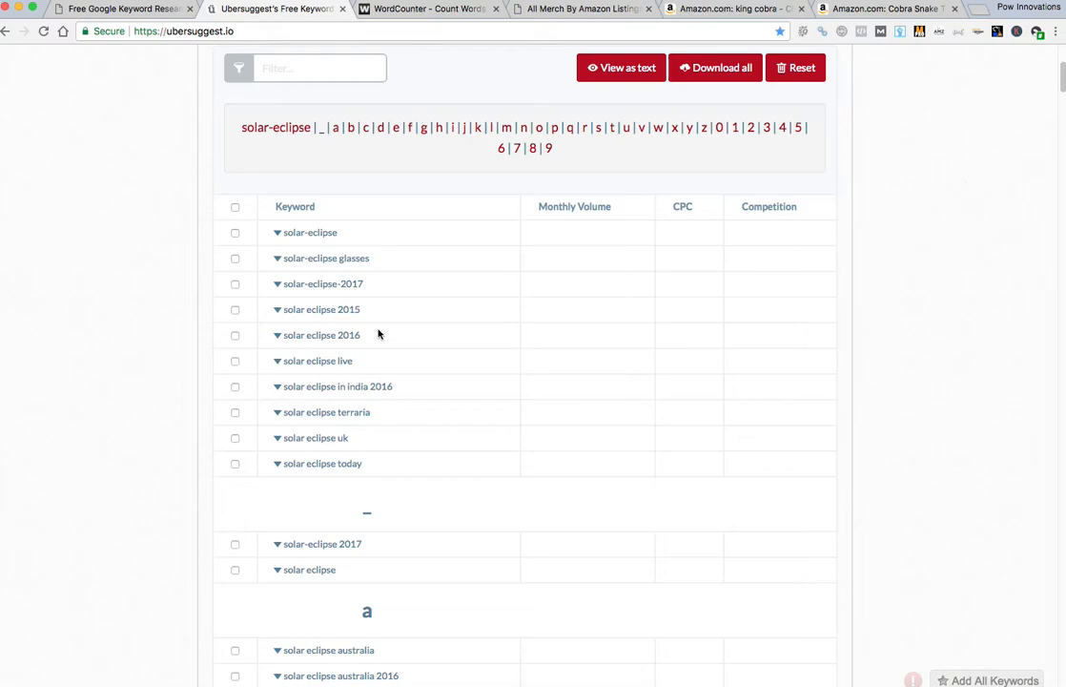
pyautogui.moveTo(229, 145)
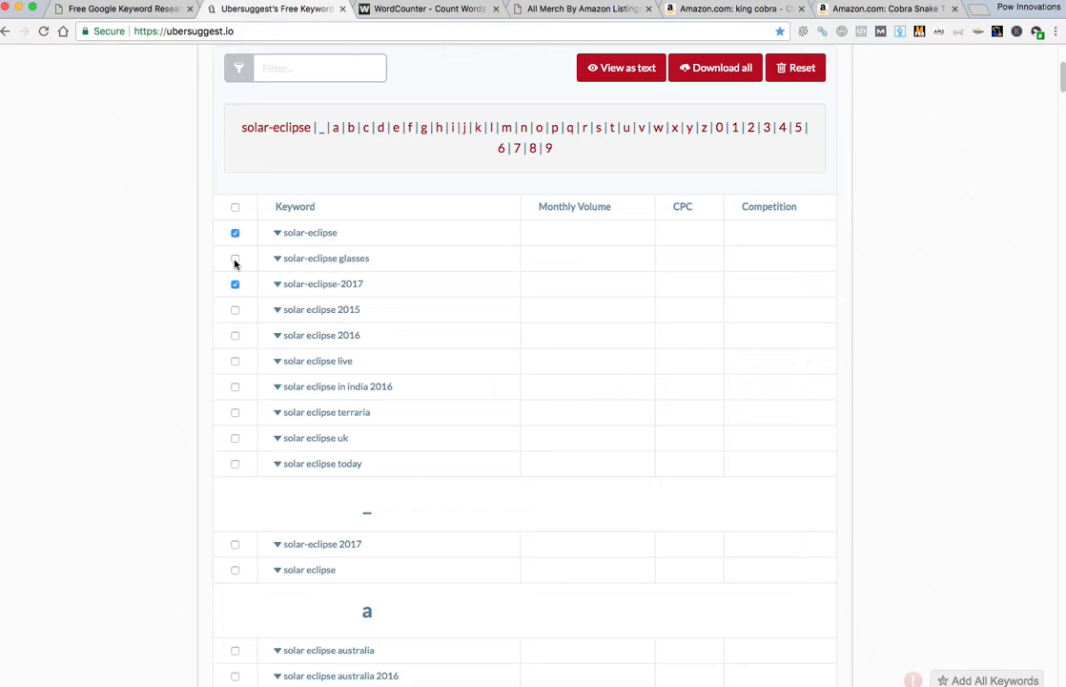
# Tick glasses, live, astrology, astrology predictions, blind and from space, reaching eight chosen keywords
pyautogui.click(235, 257)
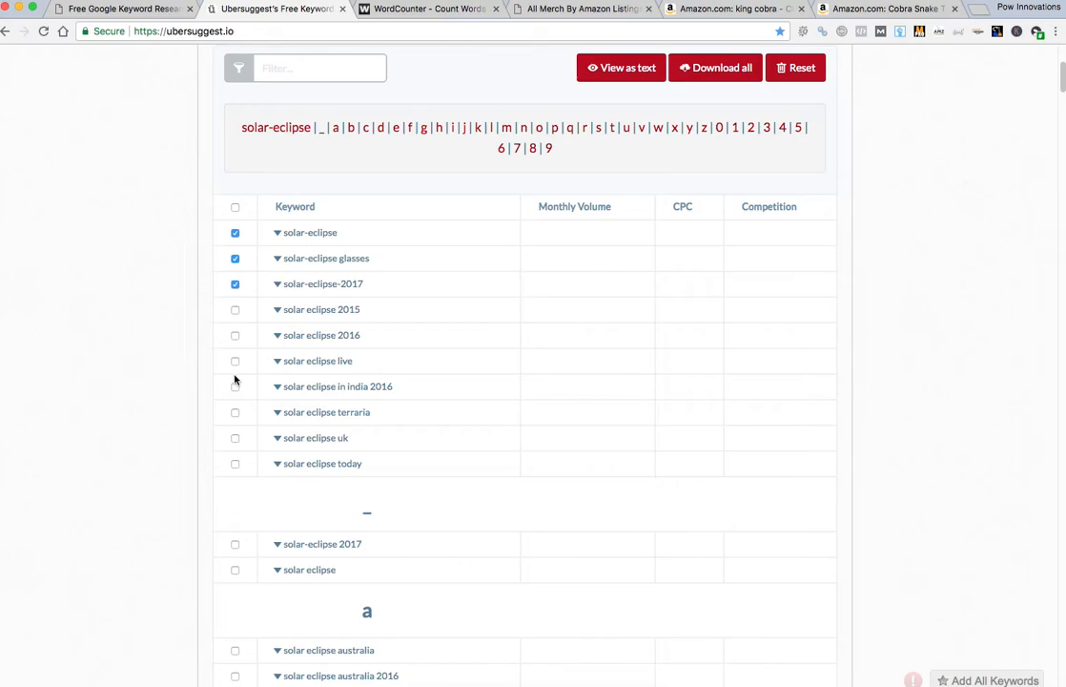
pyautogui.scroll(-3)
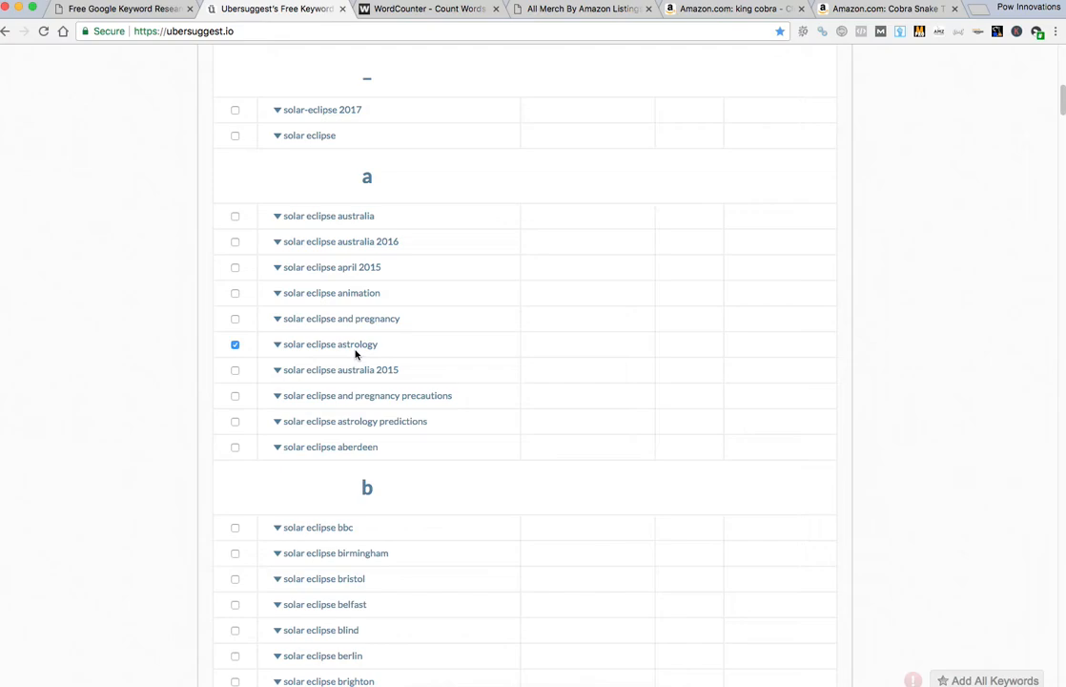
pyautogui.scroll(-3)
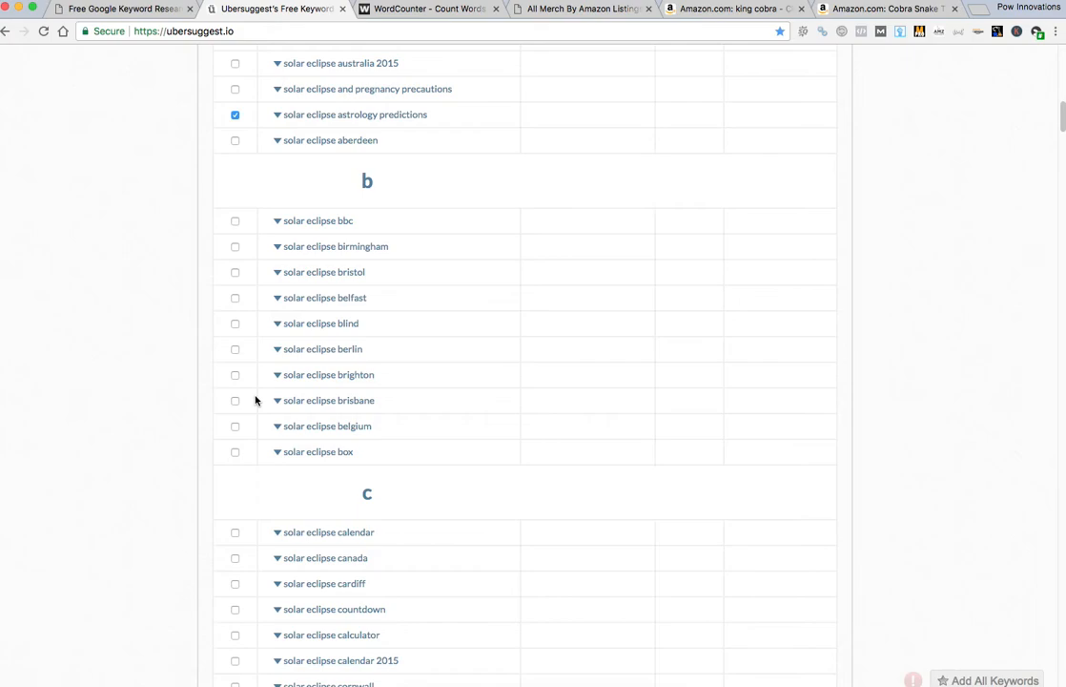
pyautogui.scroll(-3)
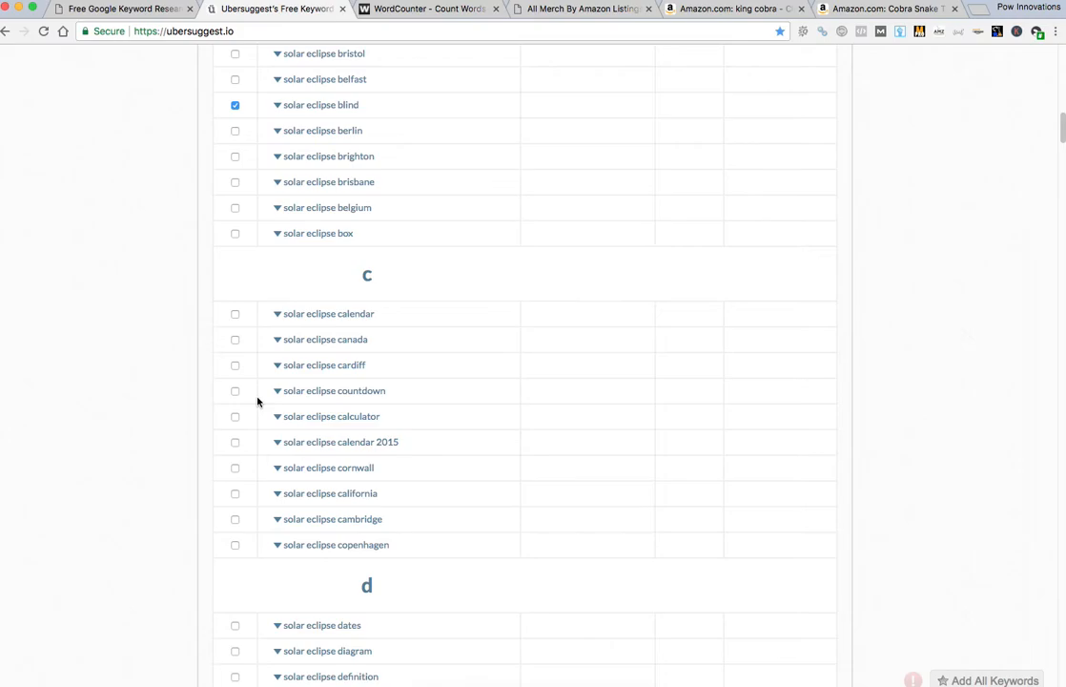
pyautogui.scroll(-3)
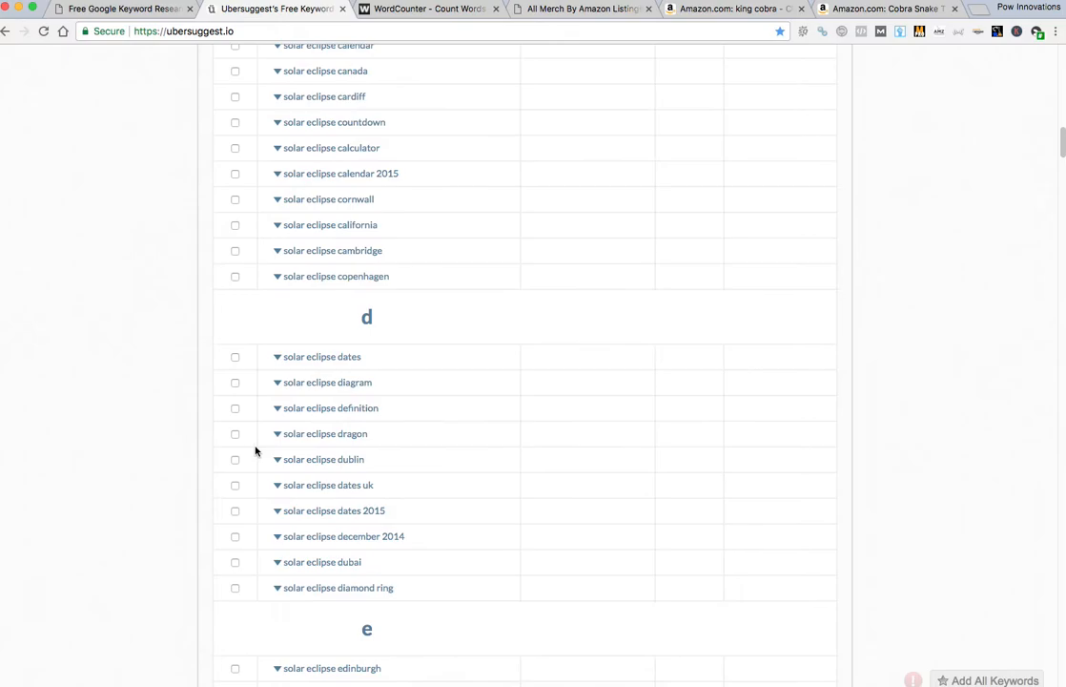
pyautogui.scroll(-3)
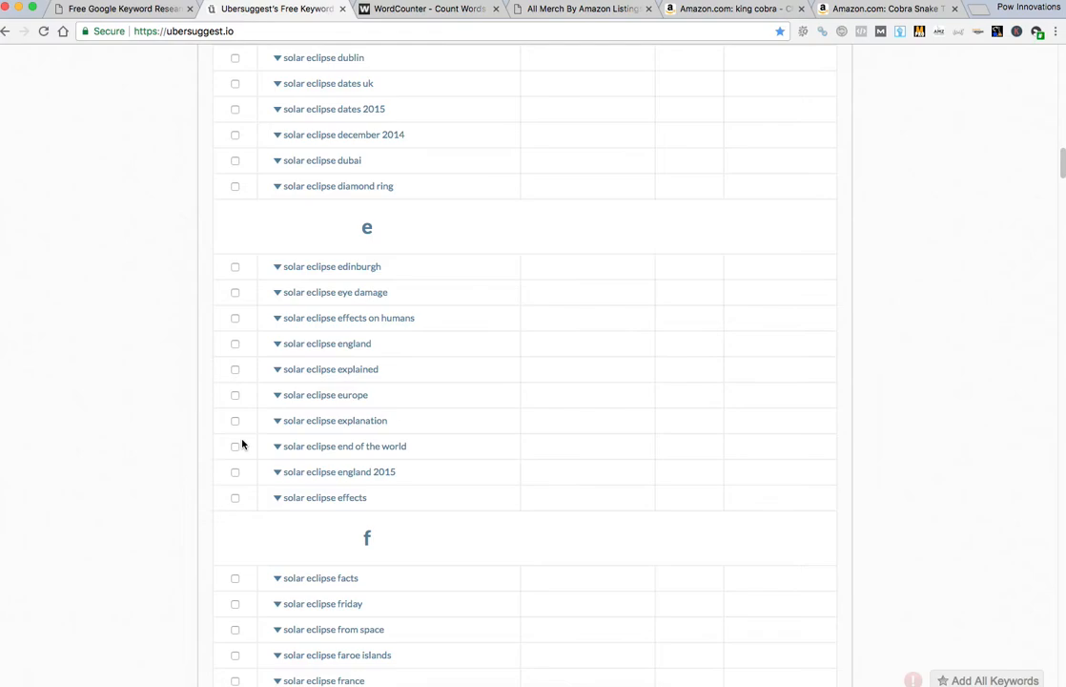
pyautogui.click(235, 332)
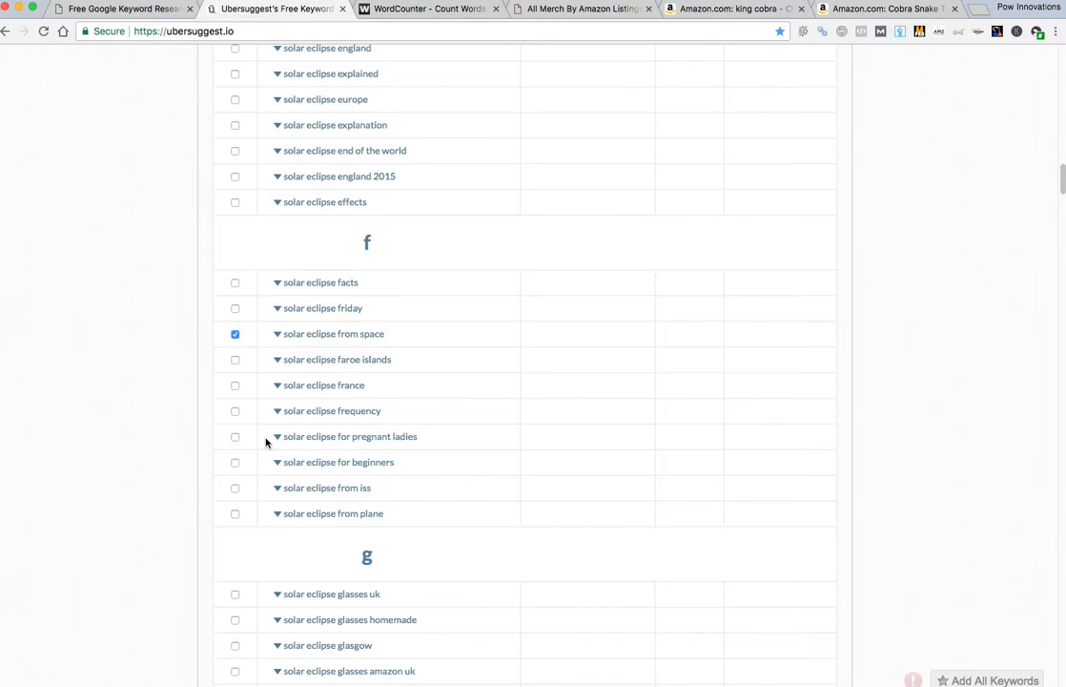
pyautogui.scroll(-3)
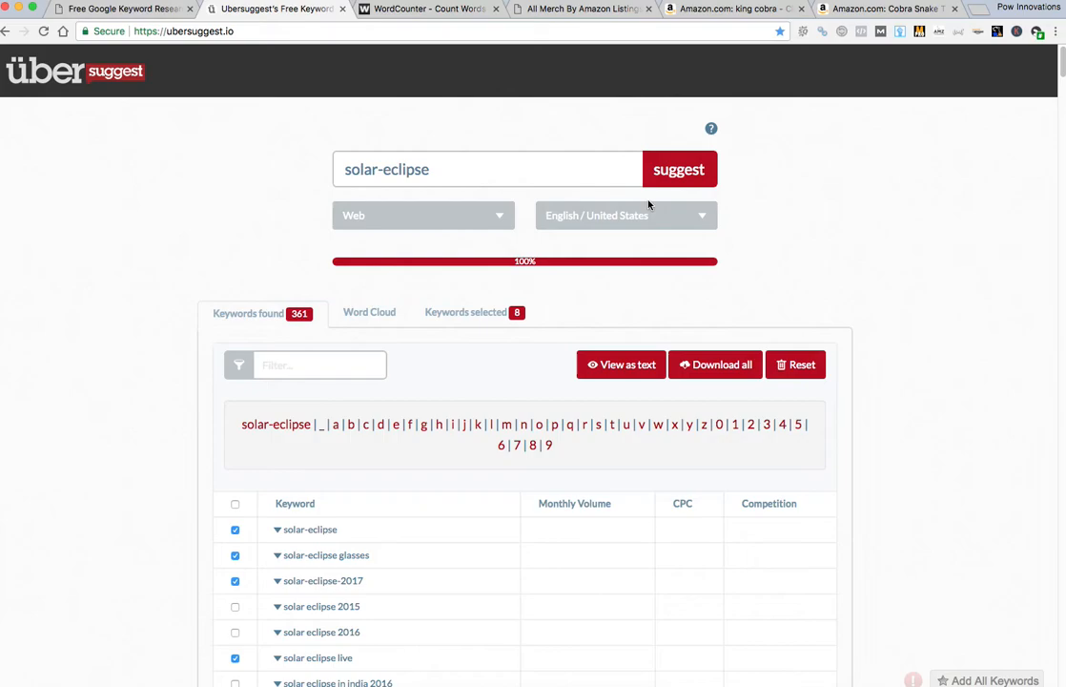
# Show the eight chosen solar eclipse keywords as plain text
pyautogui.click(465, 313)
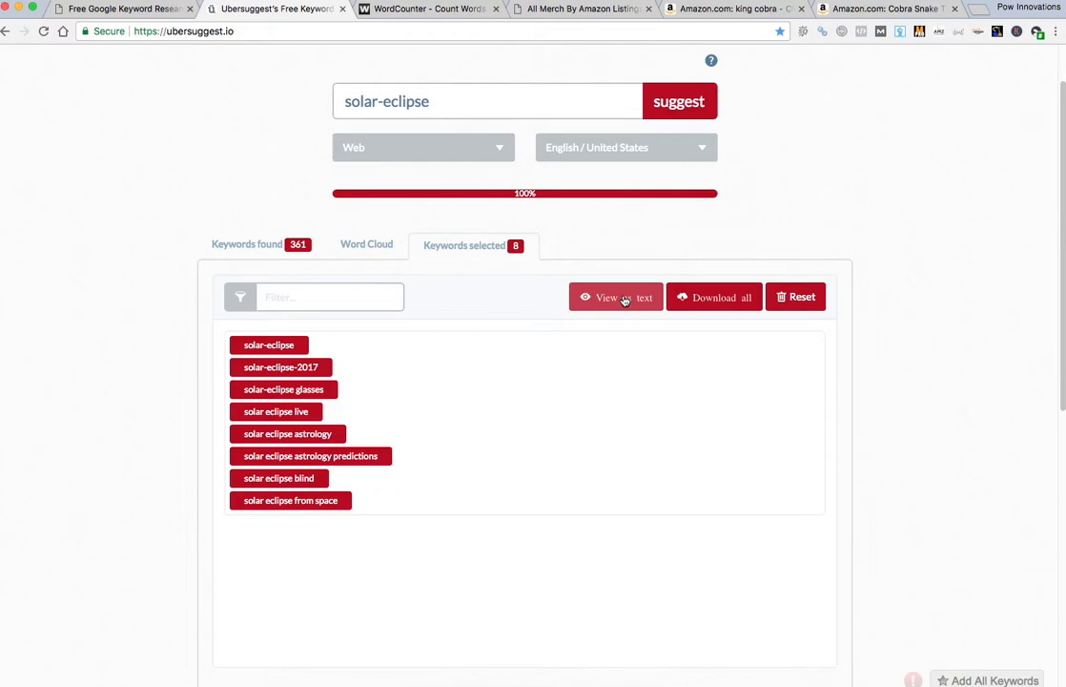
pyautogui.click(426, 8)
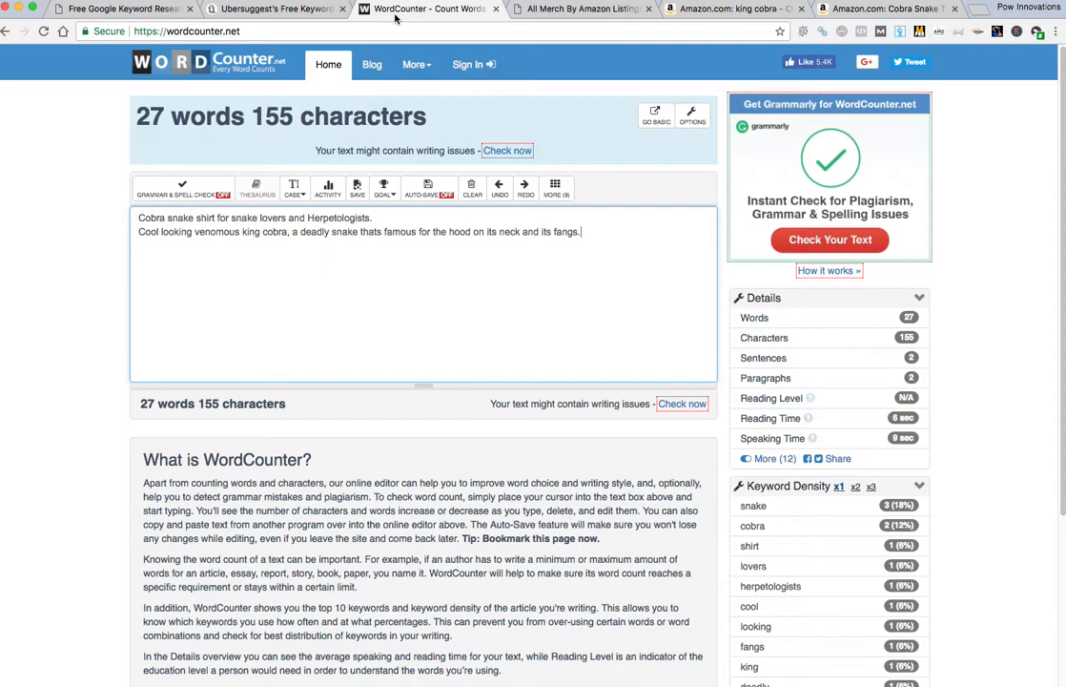
# Replace the old draft with the keyword list under the title 'Total Solar-Eclipse T-Shirts, Astrology, Space T-Shirt'
pyautogui.click(473, 175)
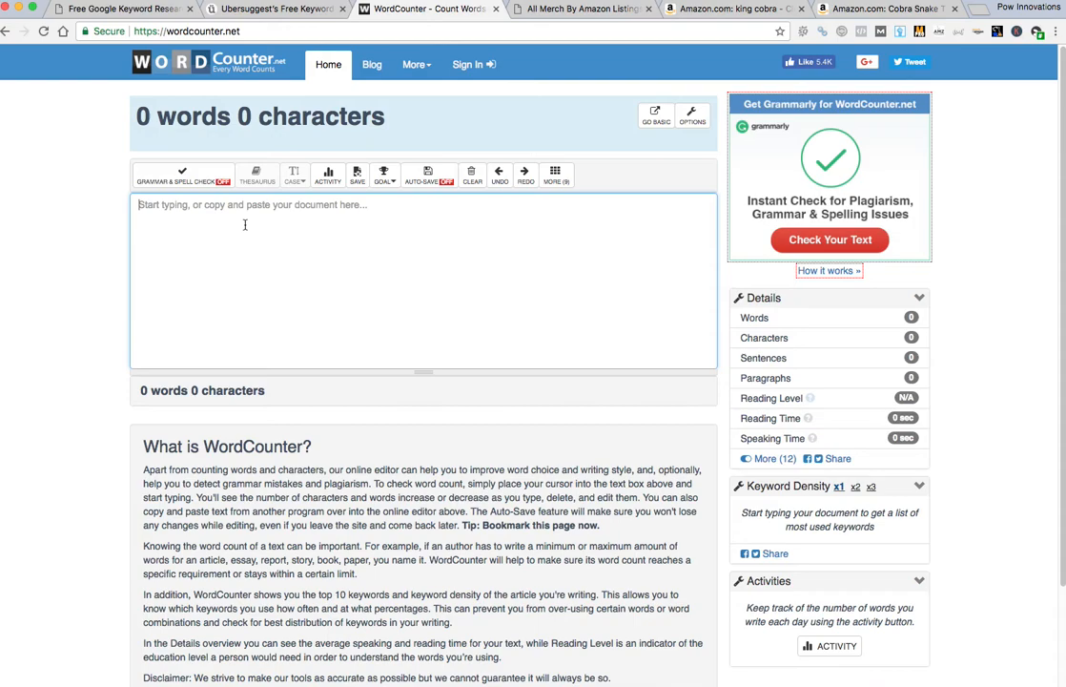
pyautogui.write('solar-eclipse')
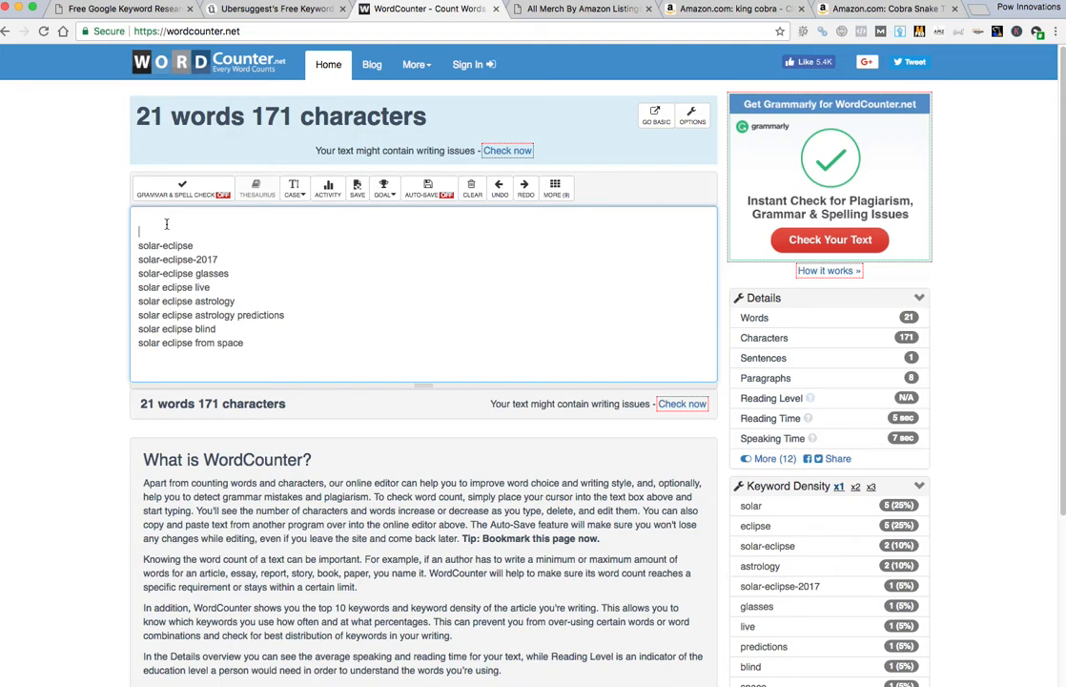
pyautogui.write('Total Solar')
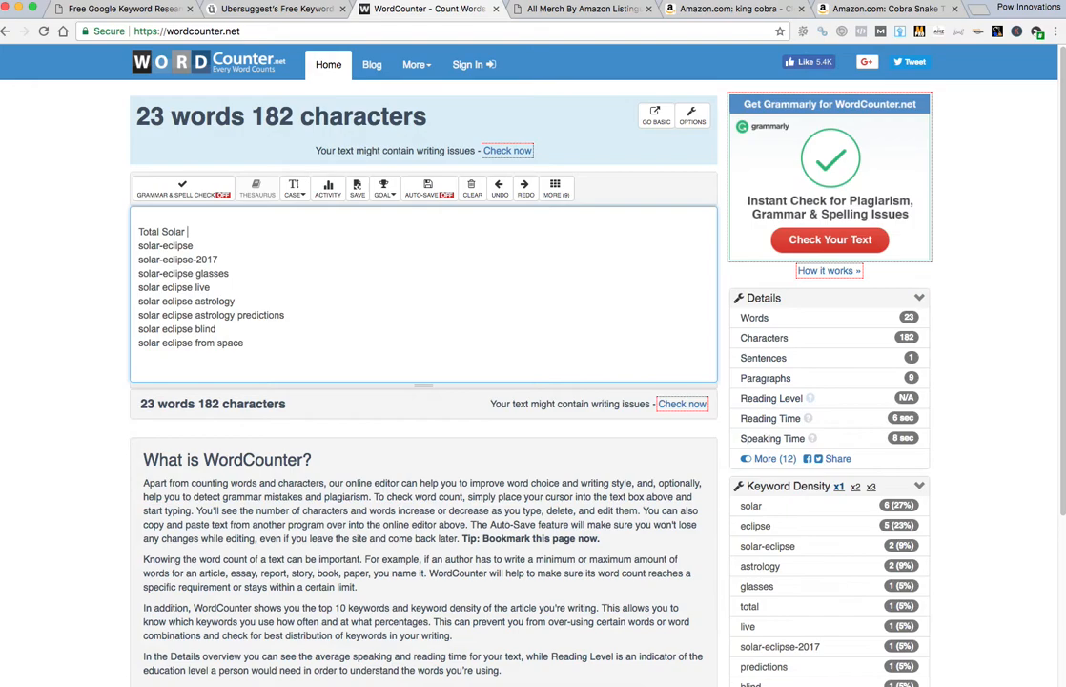
pyautogui.write('-Ec')
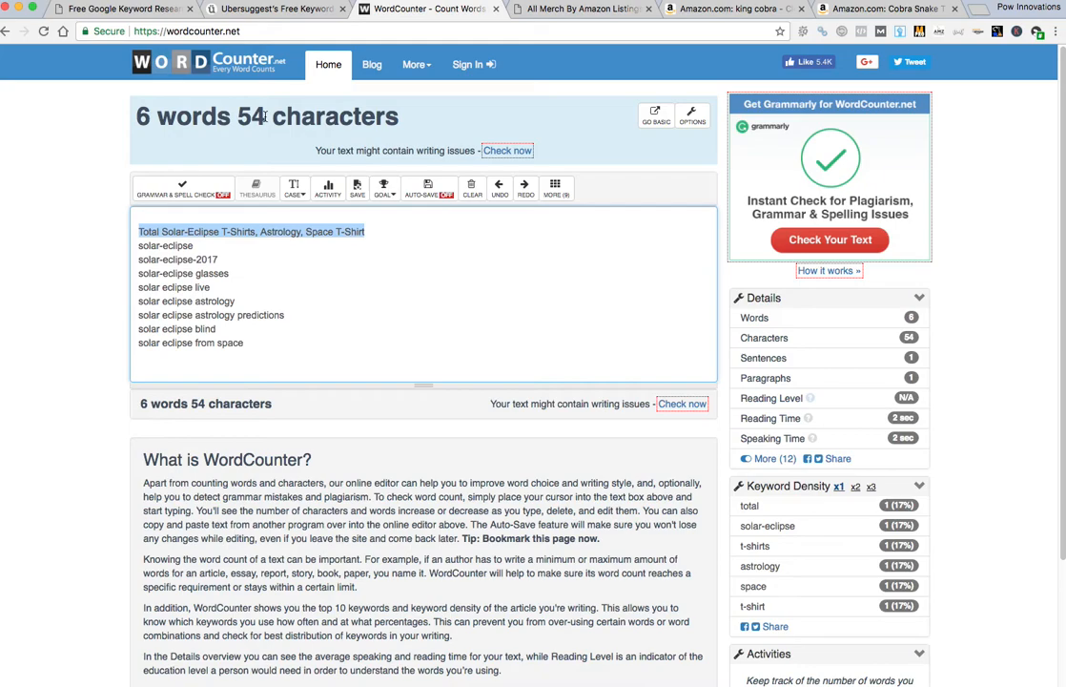
# Replace 'predictions' with 'forecasting' in the solar eclipse astrology keyword
pyautogui.click(168, 231)
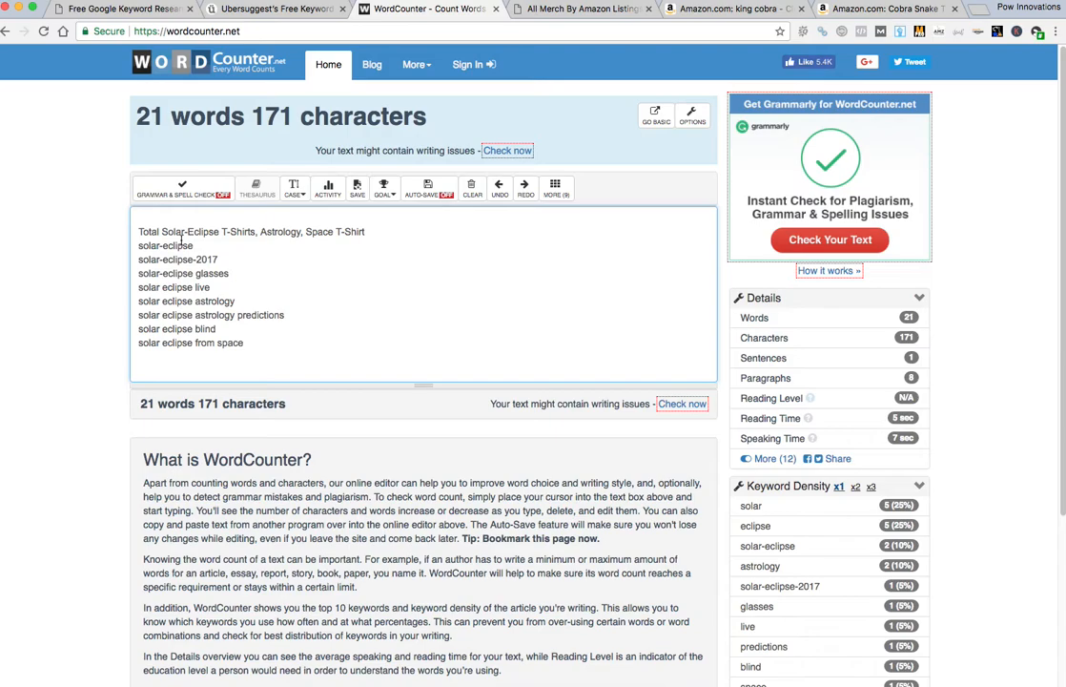
pyautogui.doubleClick(216, 301)
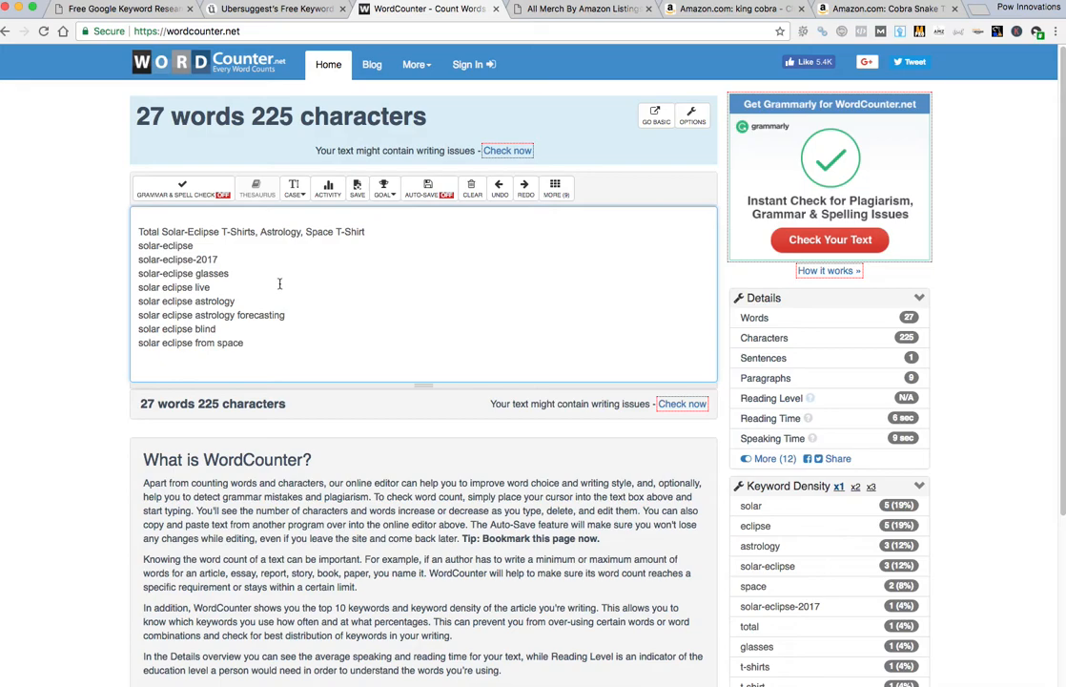
pyautogui.moveTo(303, 309)
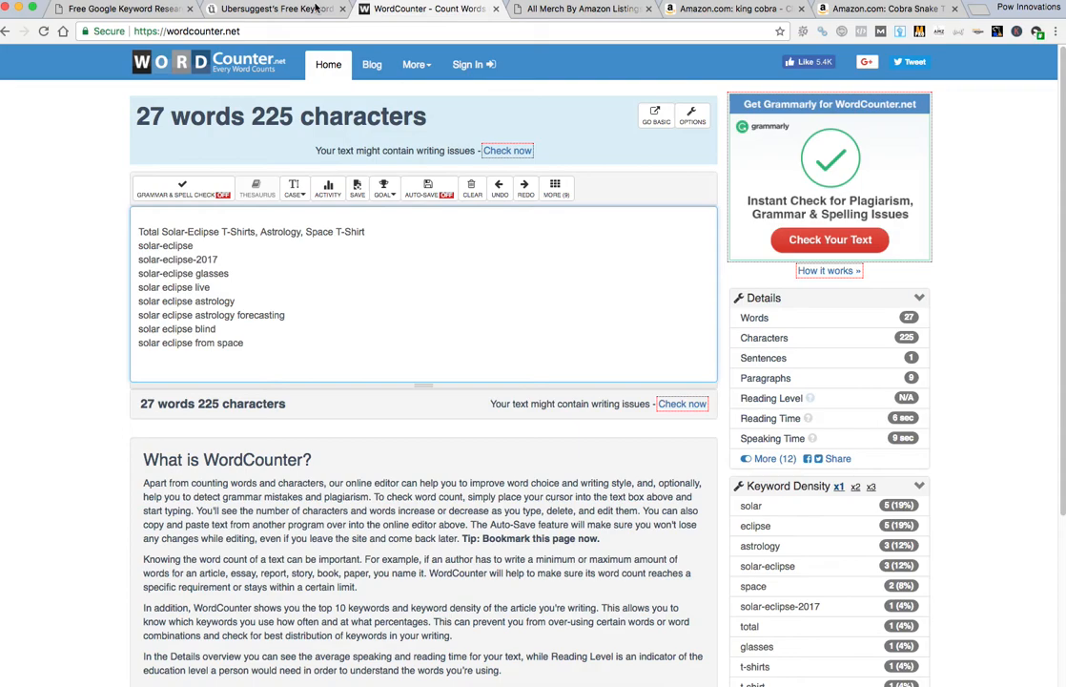
# Clear the listing, restore the cobra snake shirt description, and return to the SERPs database
pyautogui.click(735, 8)
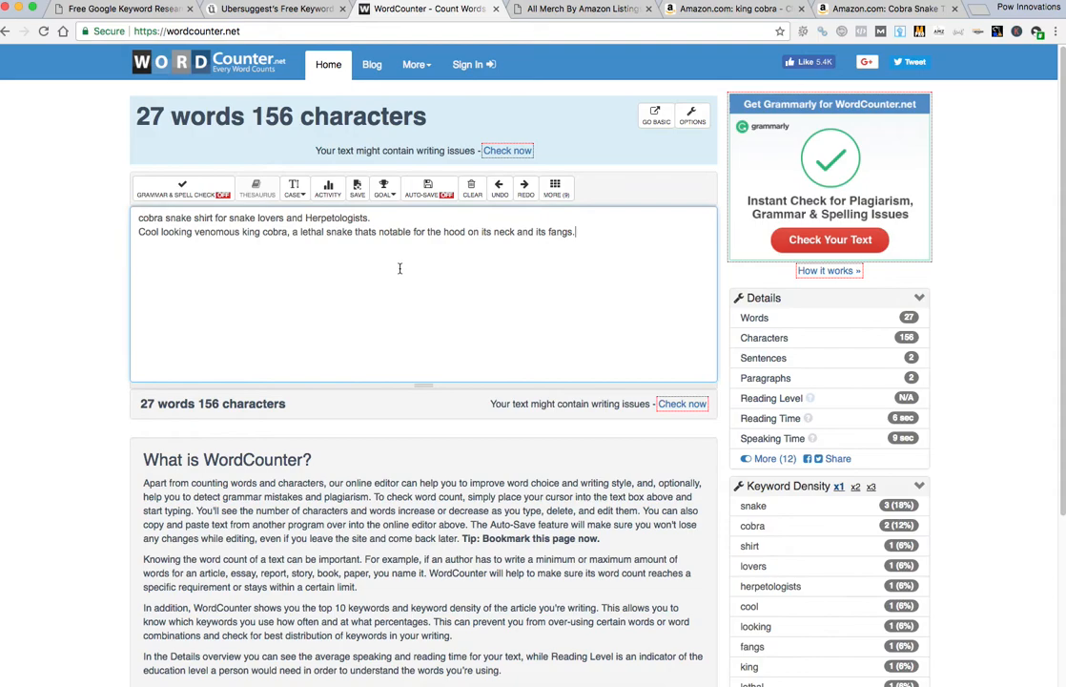
pyautogui.moveTo(206, 233); pyautogui.dragTo(576, 233)
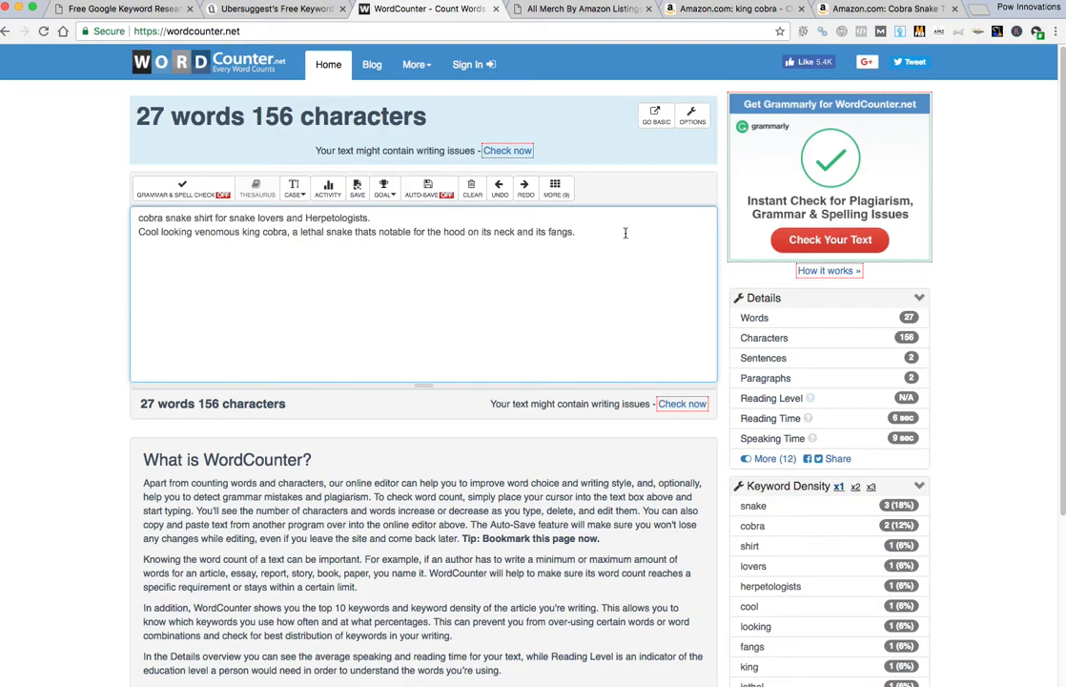
pyautogui.click(274, 7)
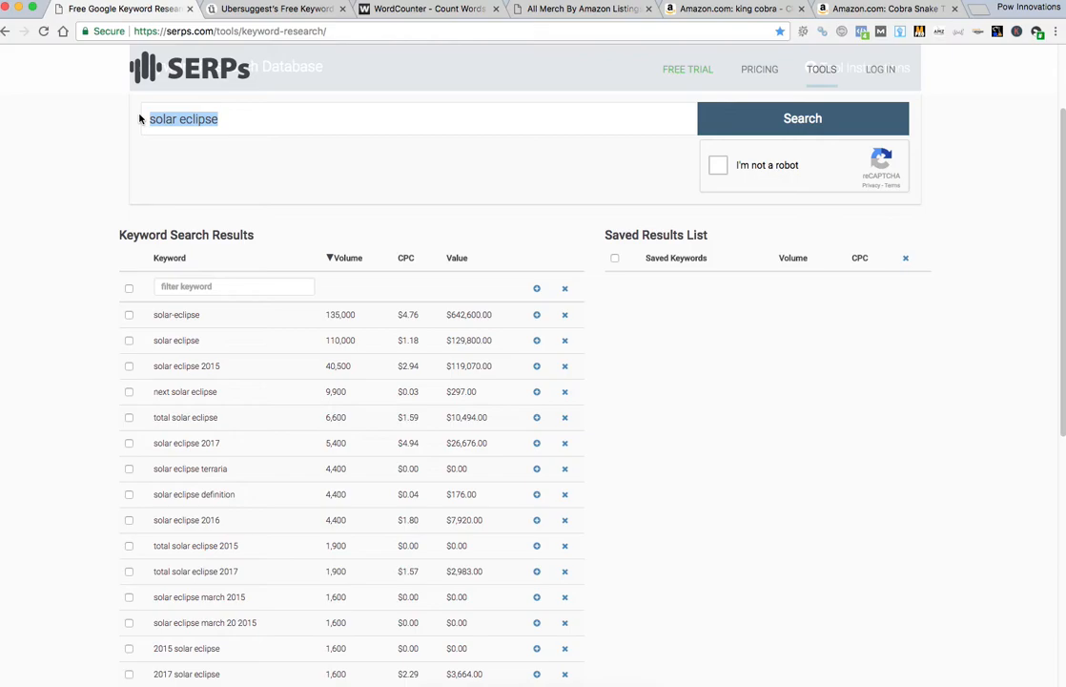
# Search SERPs for king cobra snake then cobra snake volumes, and switch to Ubersuggest
pyautogui.write('king cobra snak')
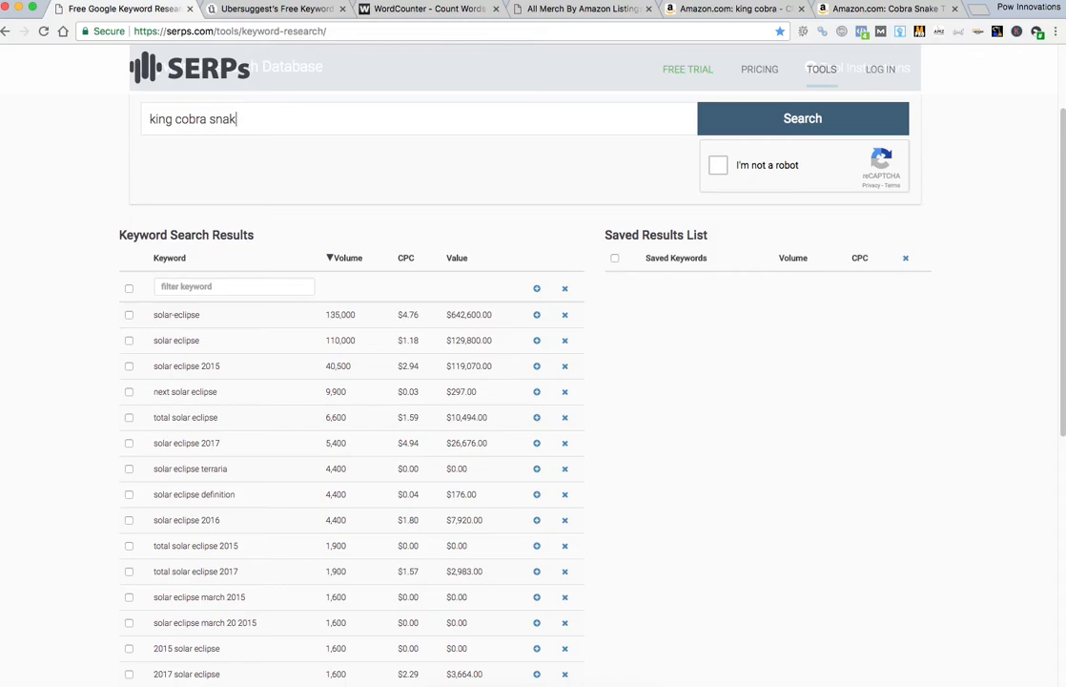
pyautogui.click(801, 118)
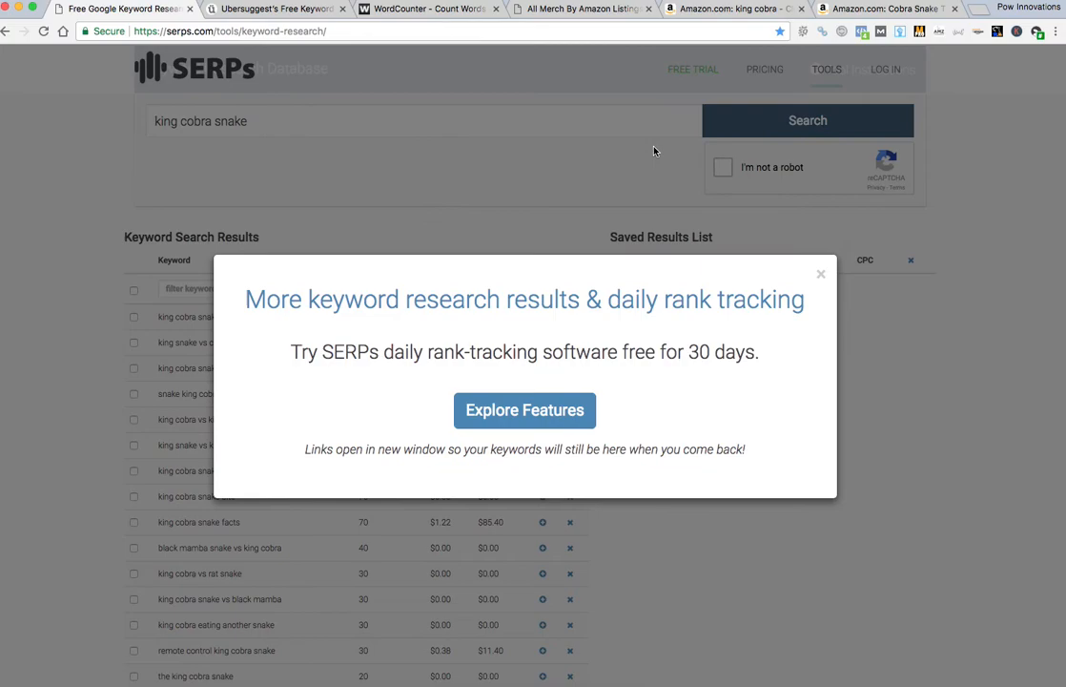
pyautogui.click(820, 275)
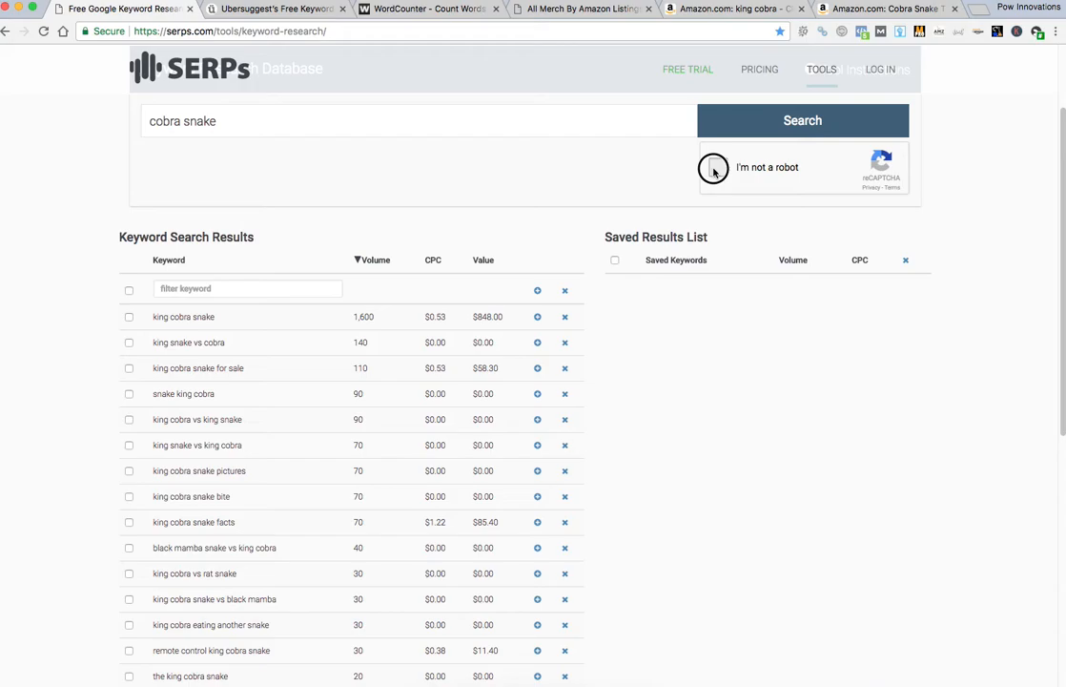
pyautogui.click(714, 168)
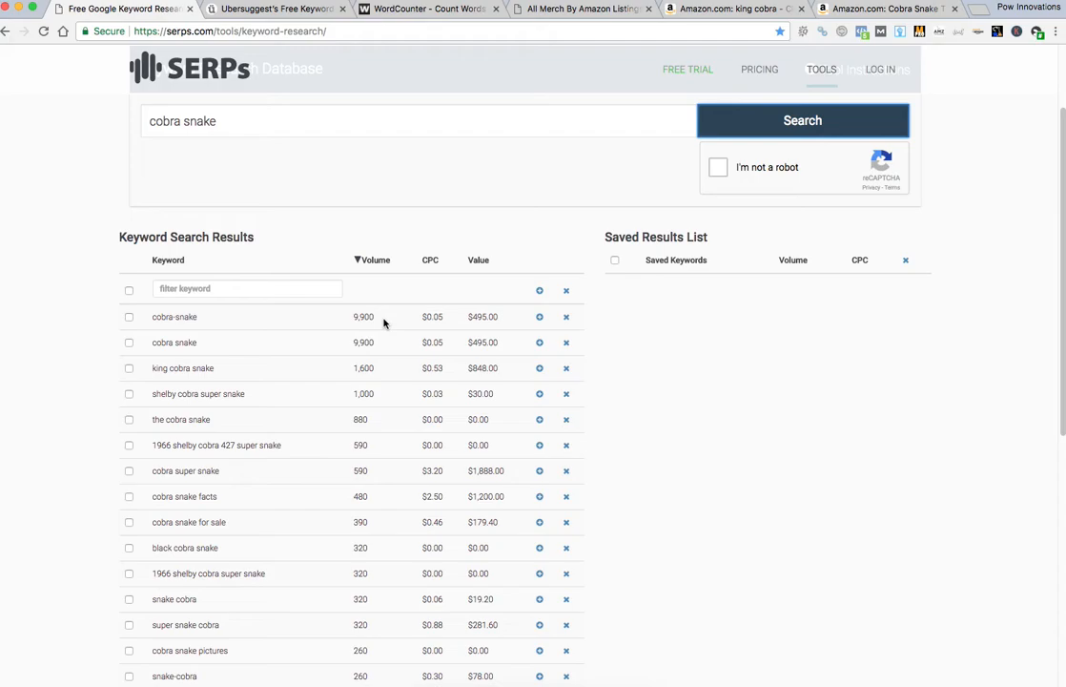
pyautogui.moveTo(335, 324)
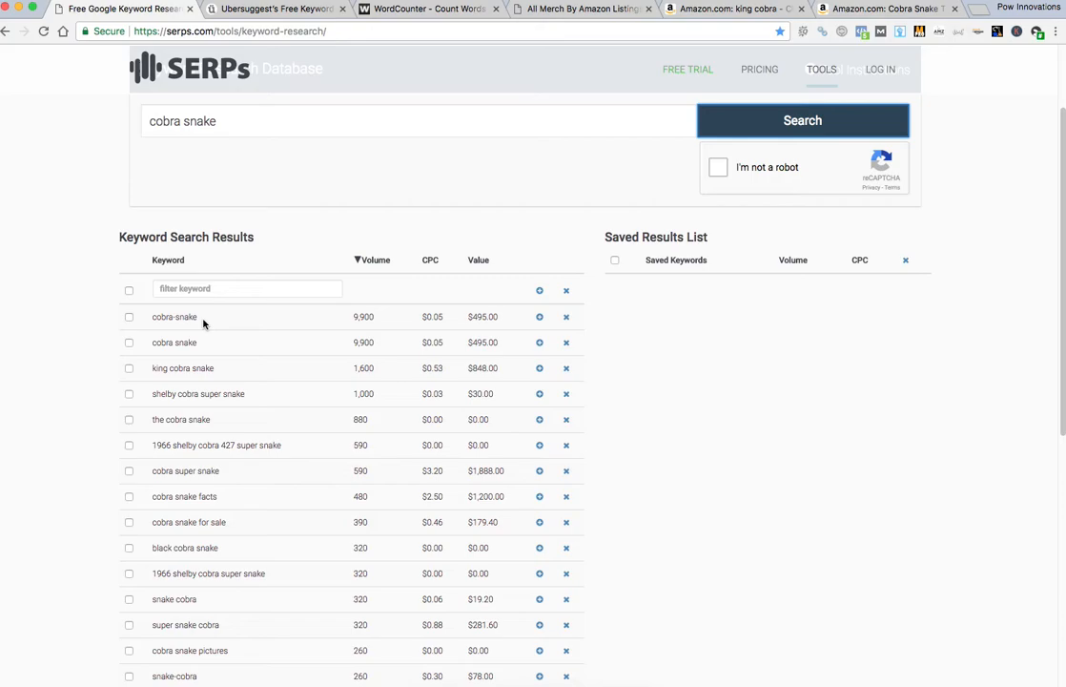
pyautogui.click(275, 7)
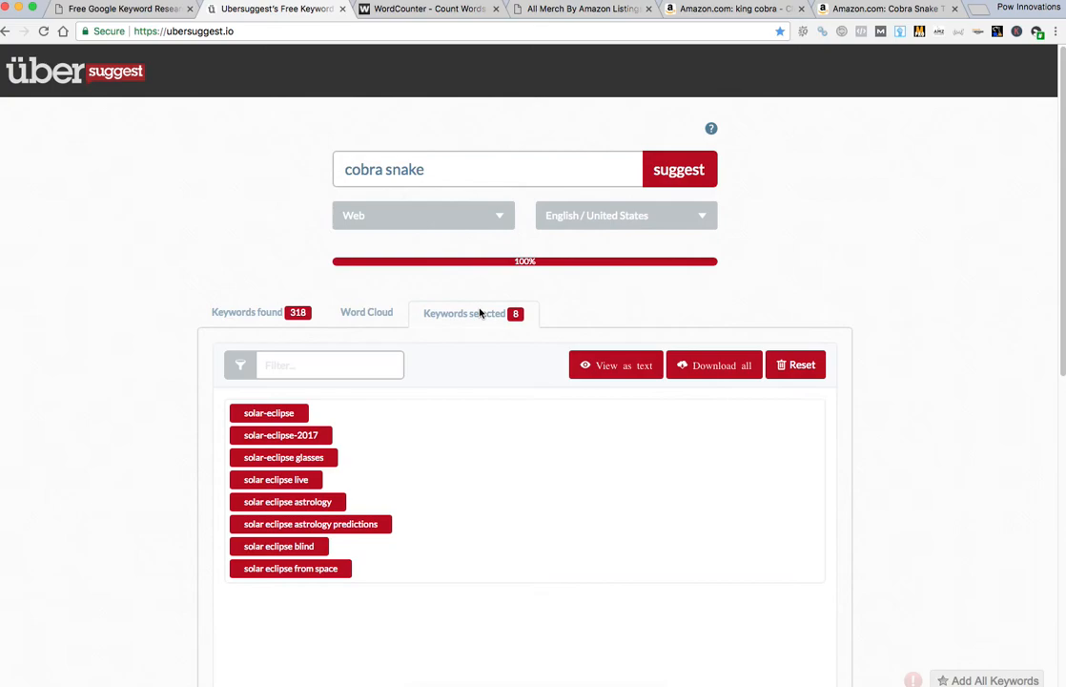
# Reset the selection, tick cobra snake keywords like facts, attack, dangerous and eyes, and add them to the draft
pyautogui.click(796, 364)
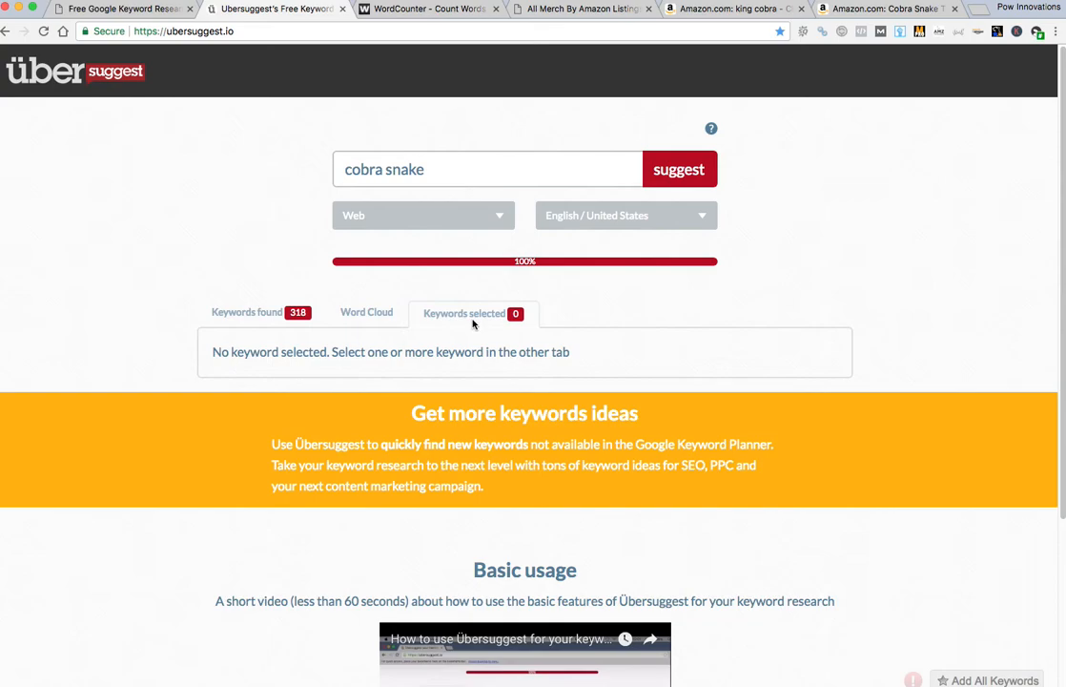
pyautogui.click(248, 313)
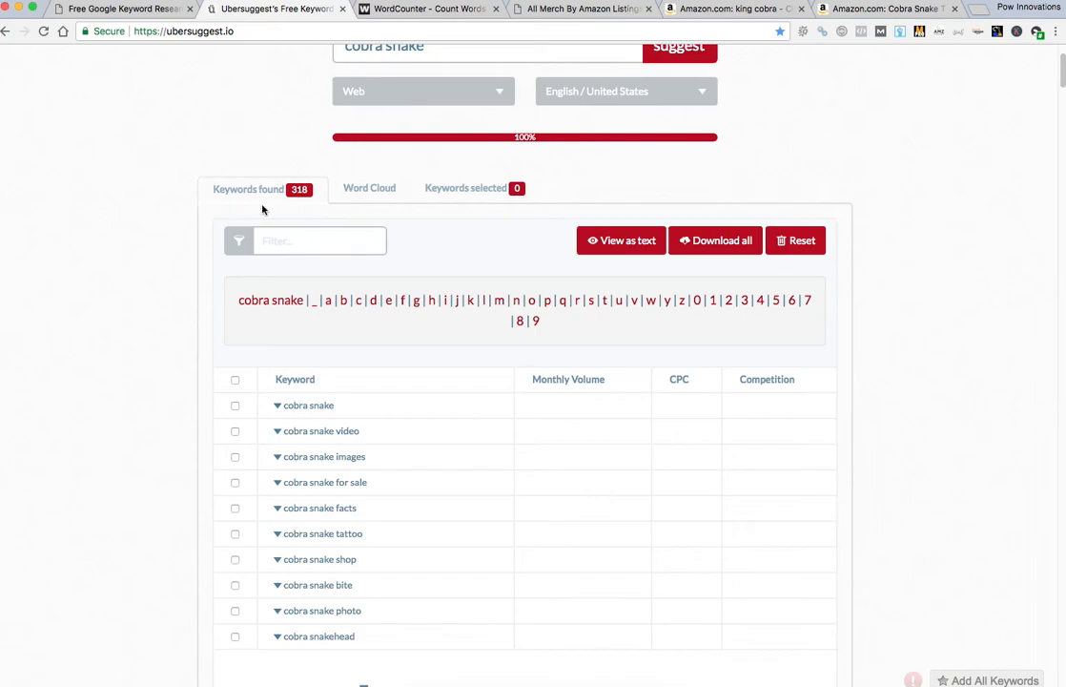
pyautogui.click(235, 379)
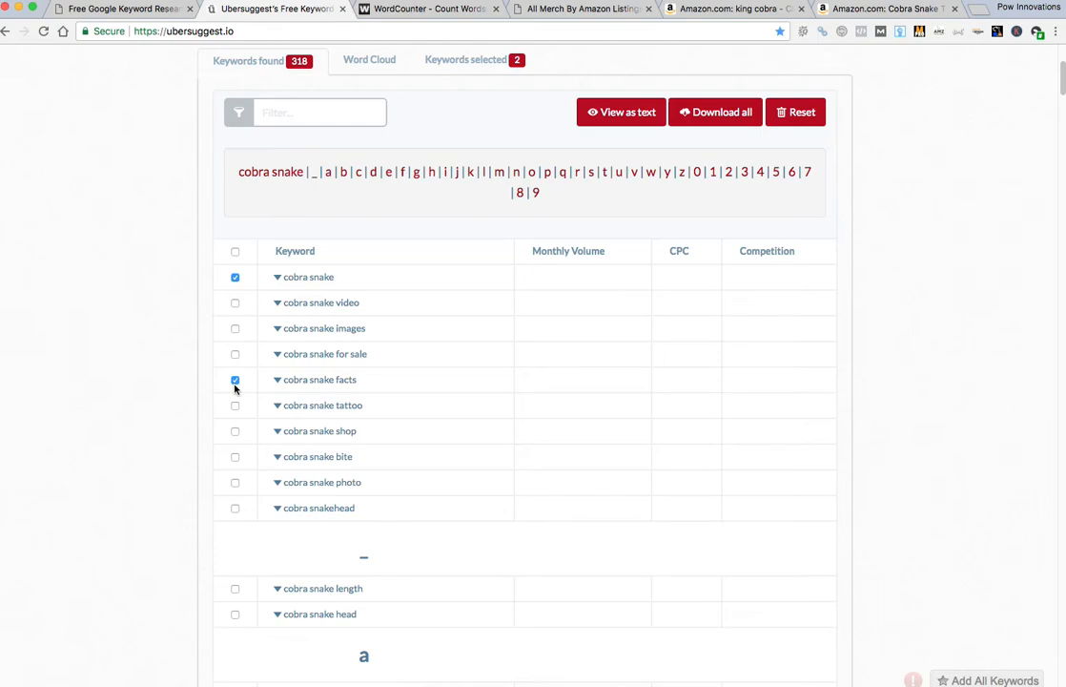
pyautogui.scroll(-3)
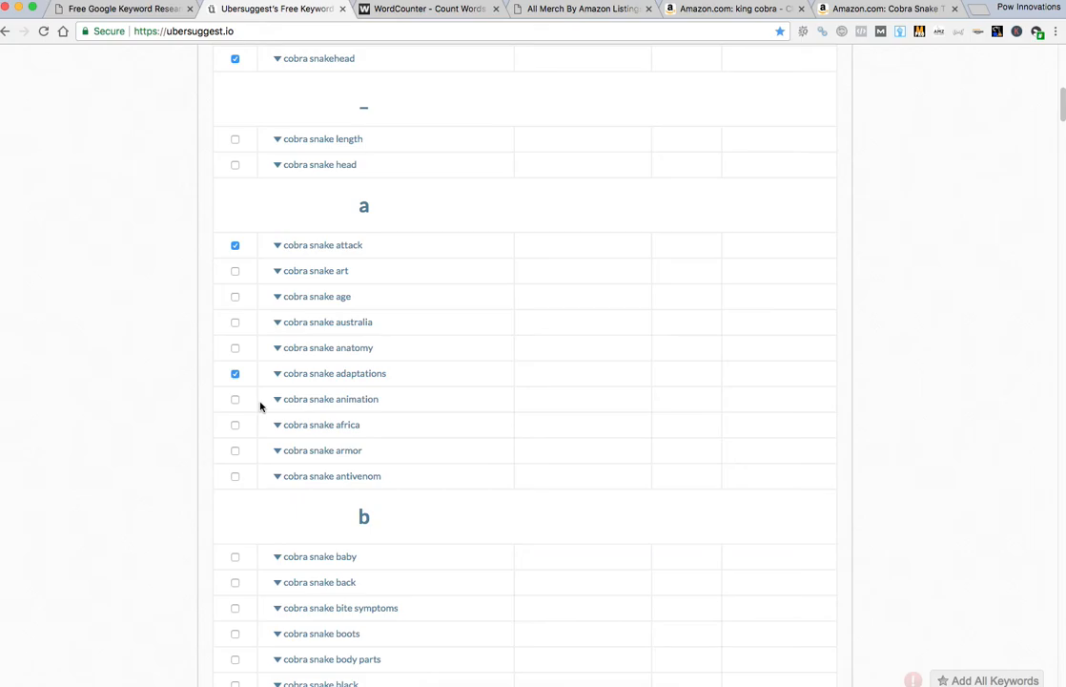
pyautogui.scroll(-3)
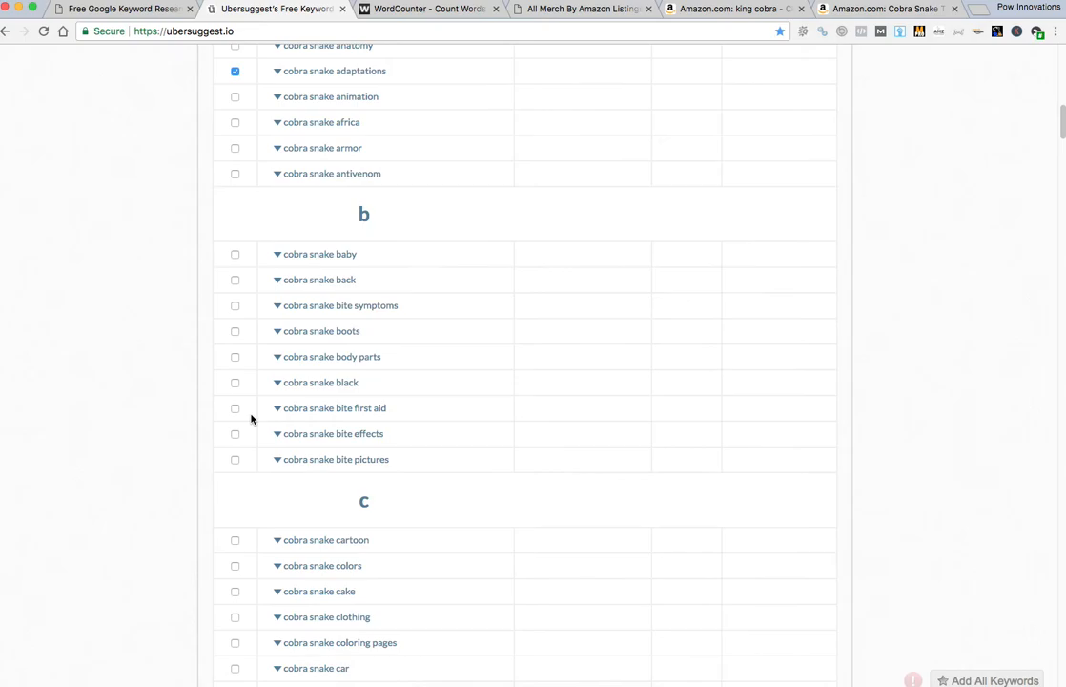
pyautogui.scroll(-3)
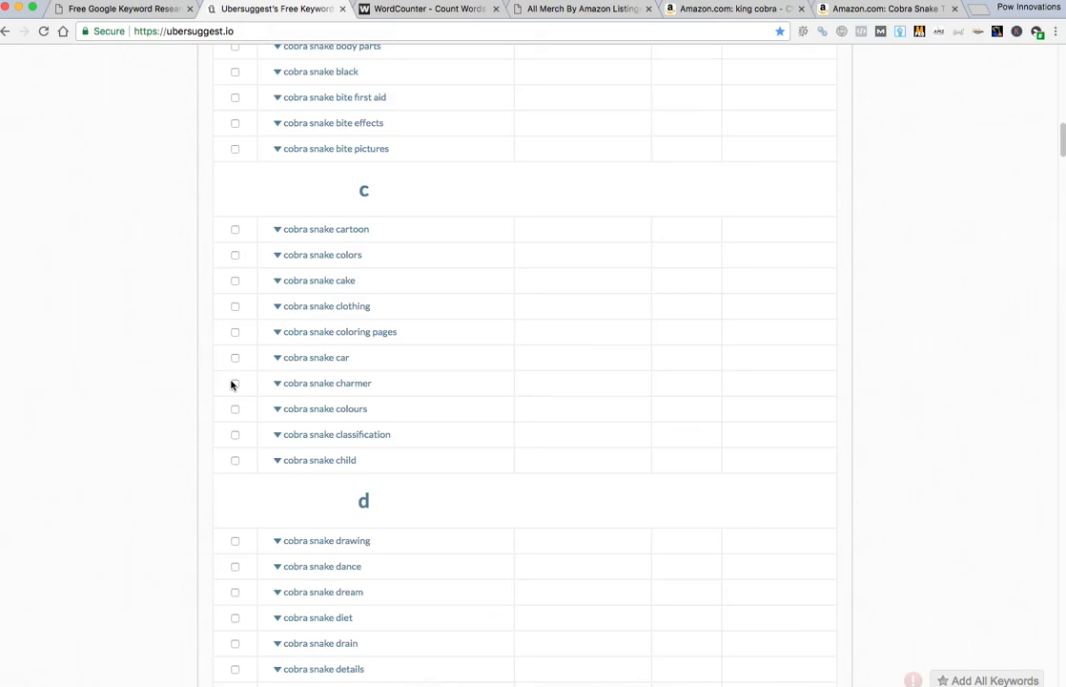
pyautogui.scroll(-3)
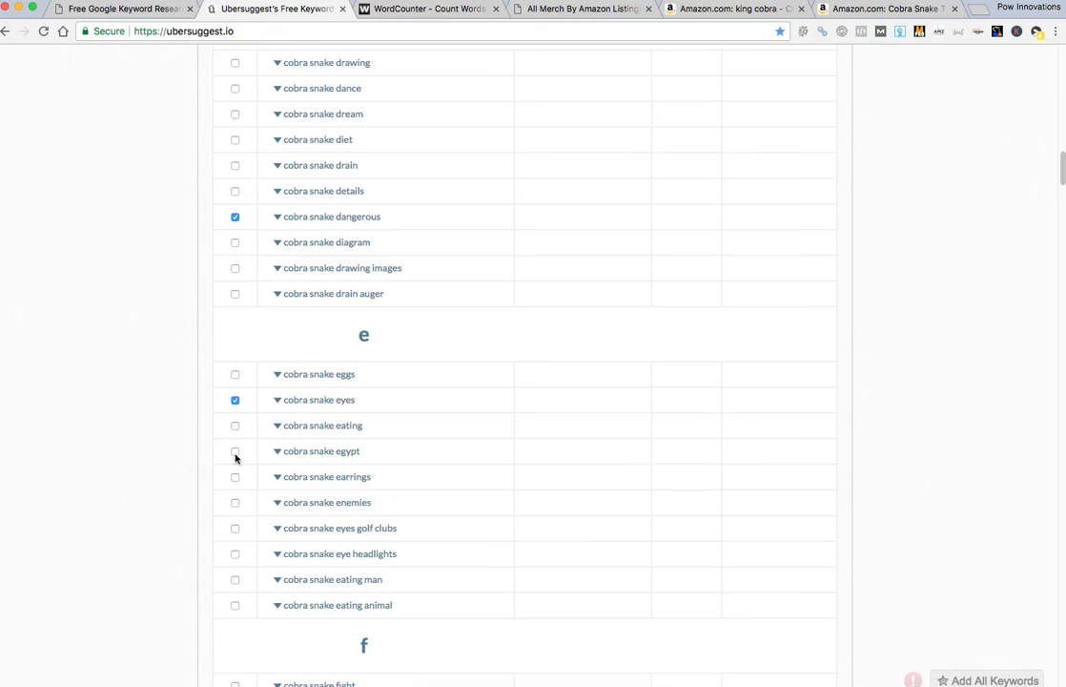
pyautogui.scroll(-3)
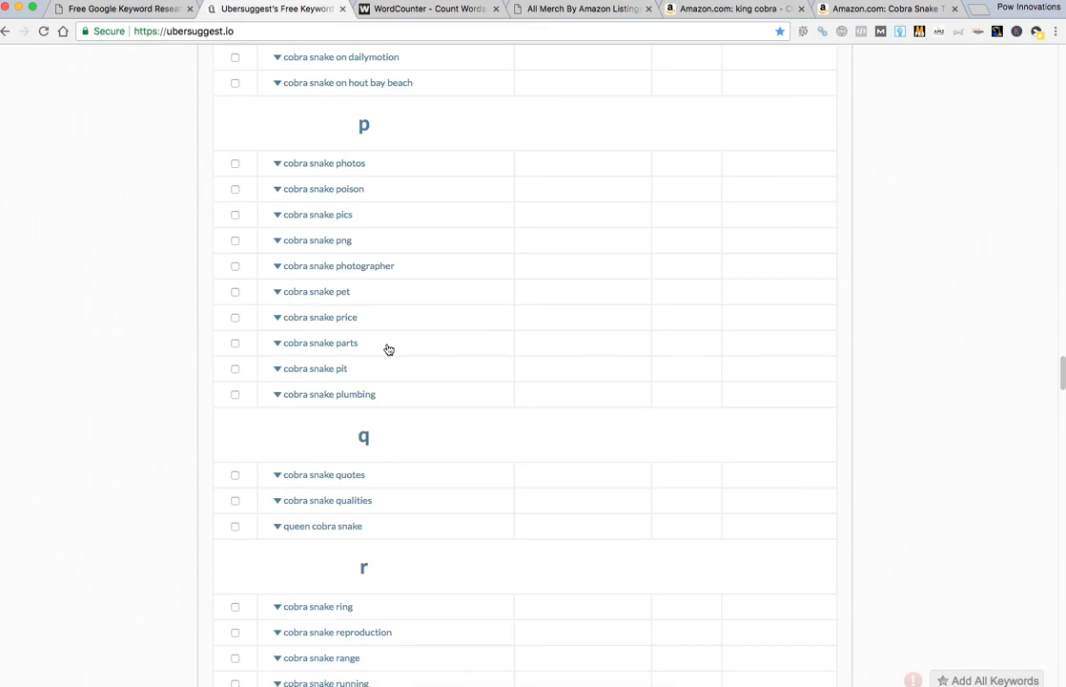
pyautogui.click(988, 679)
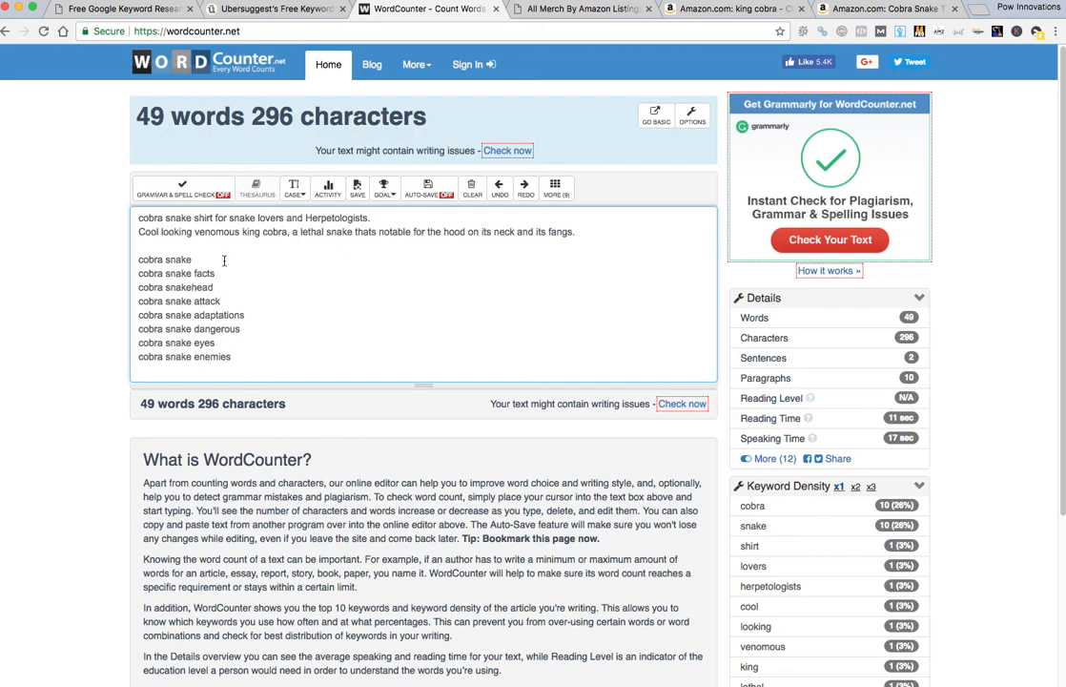
pyautogui.click(728, 8)
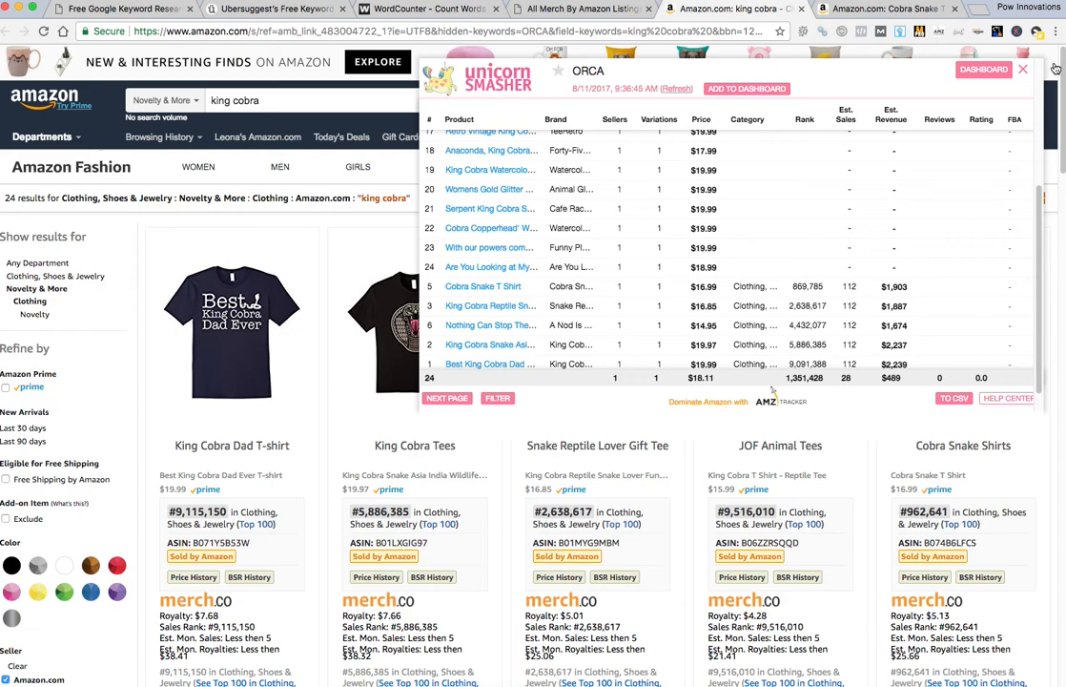
pyautogui.click(429, 8)
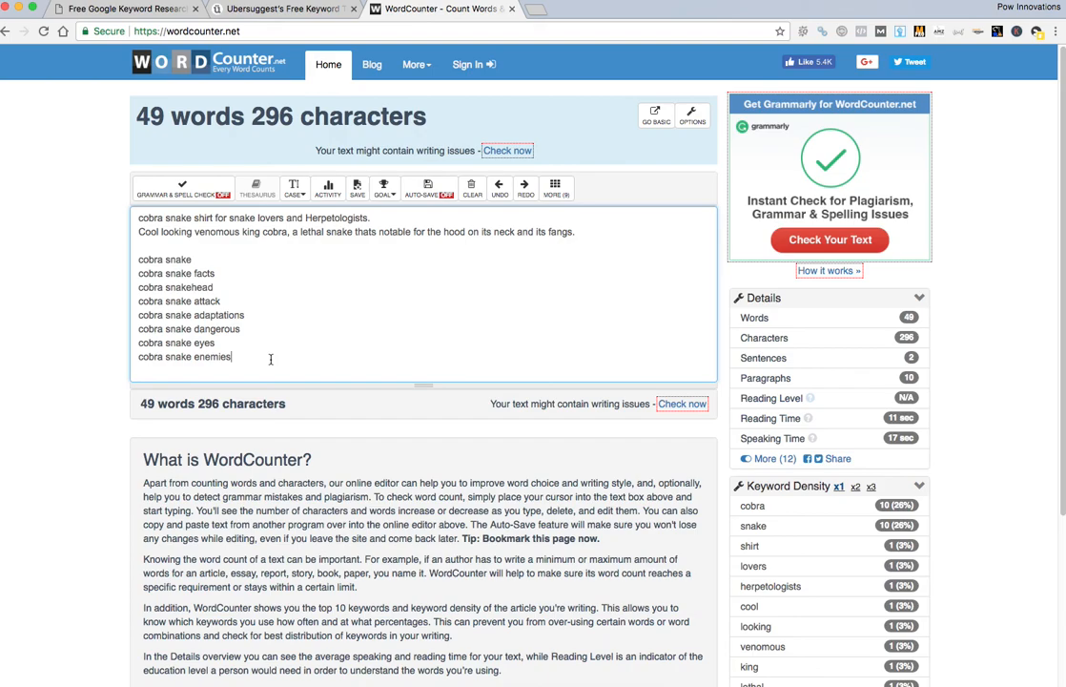